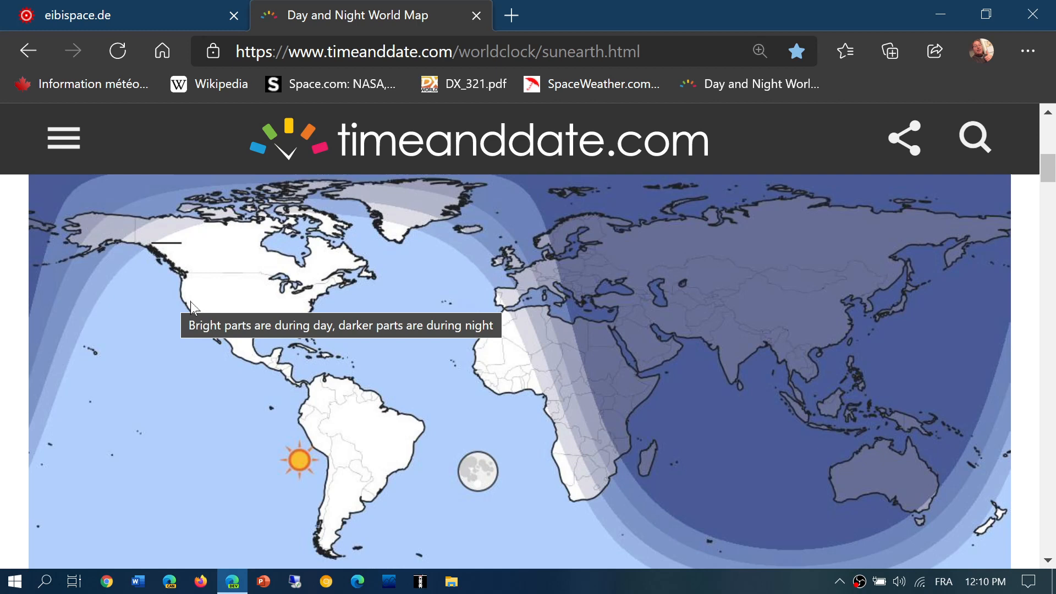
mouse_move(324, 276)
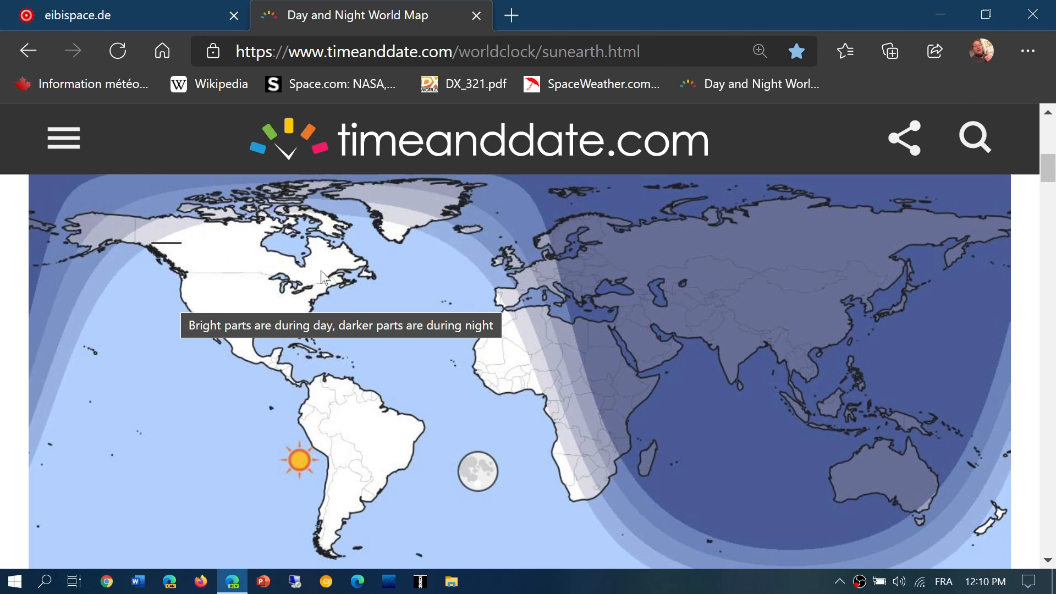
mouse_move(324, 289)
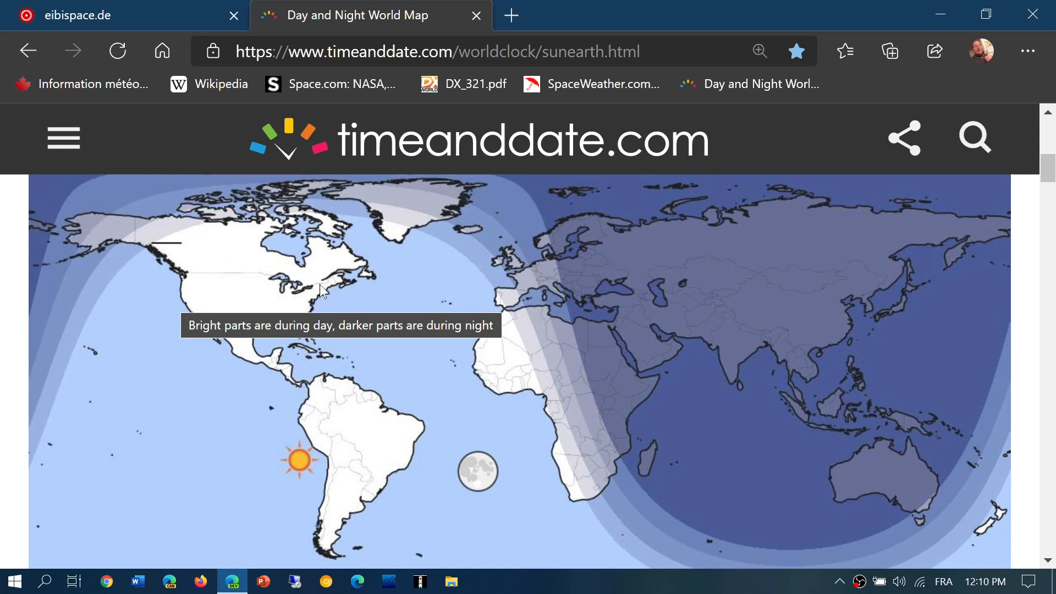
mouse_move(461, 387)
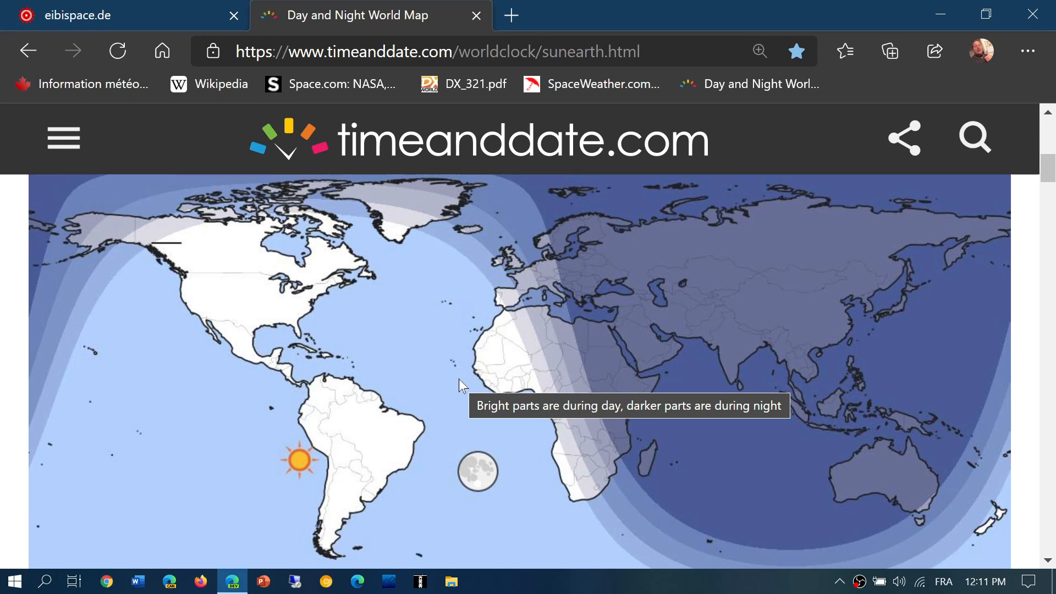
mouse_move(355, 217)
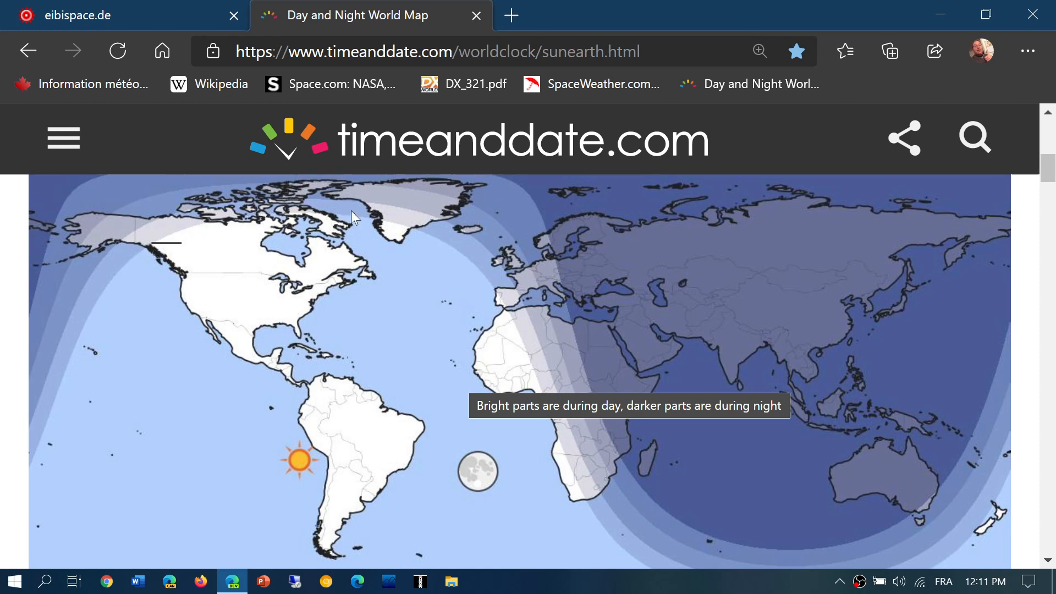
Glance through the time-sorted BC-B20 list from the eibispace.de tab, then return to the schedules page
left_click(101, 14)
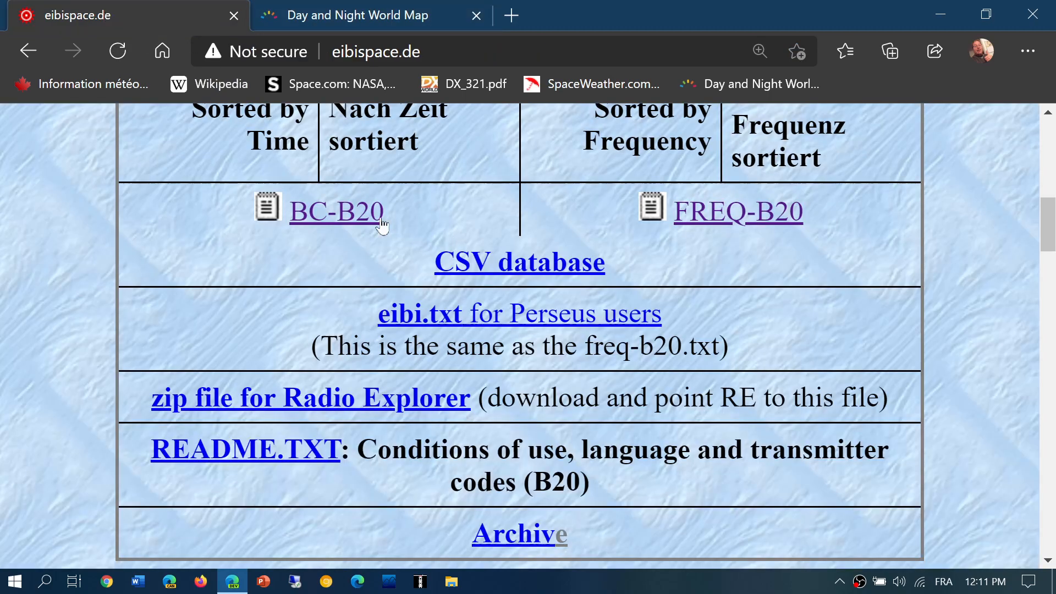
left_click(336, 212)
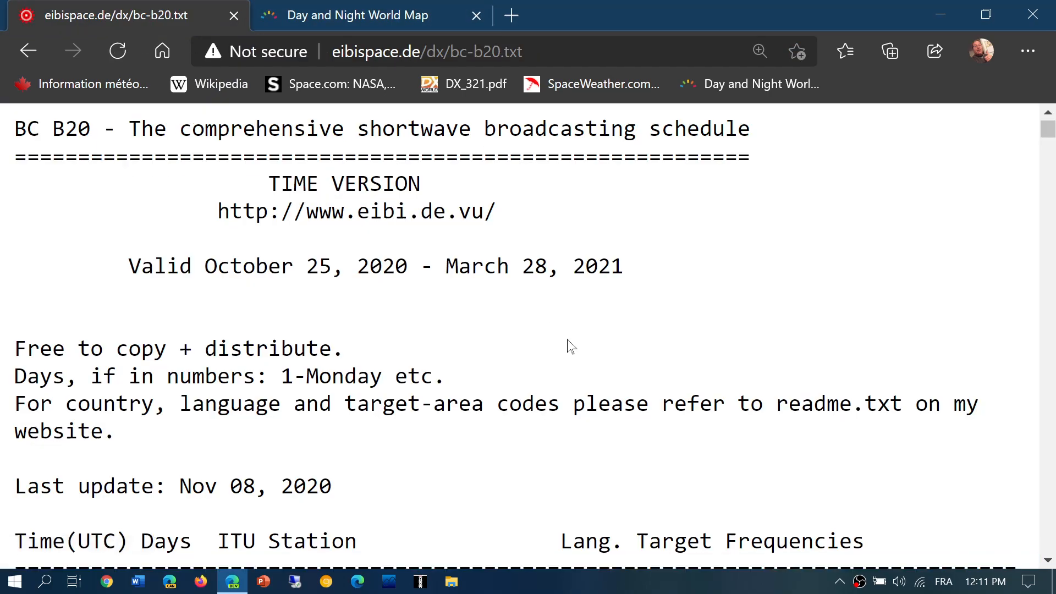
scroll("down", 3)
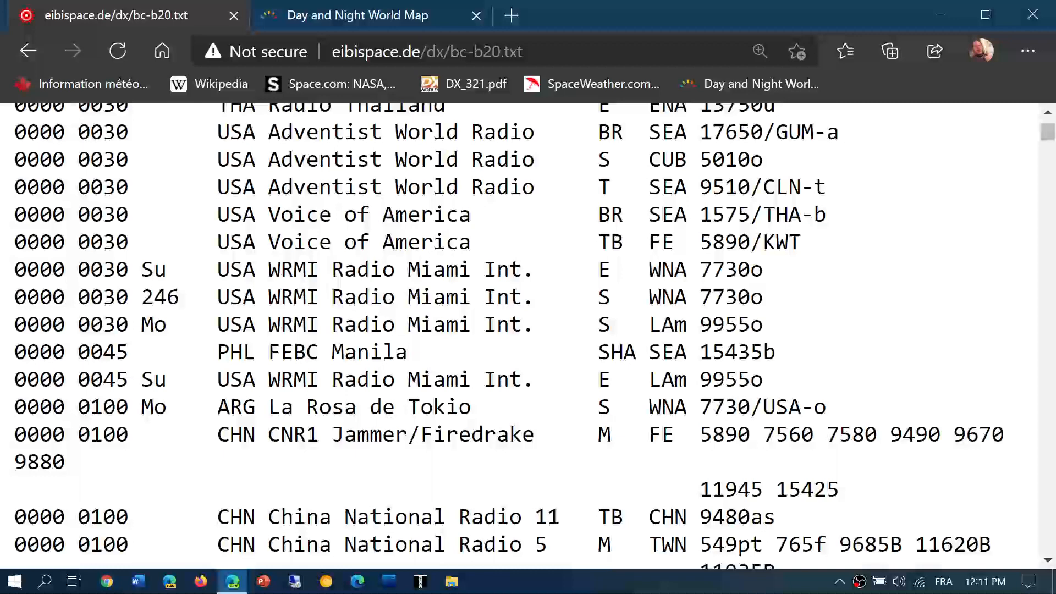
scroll("down", 3)
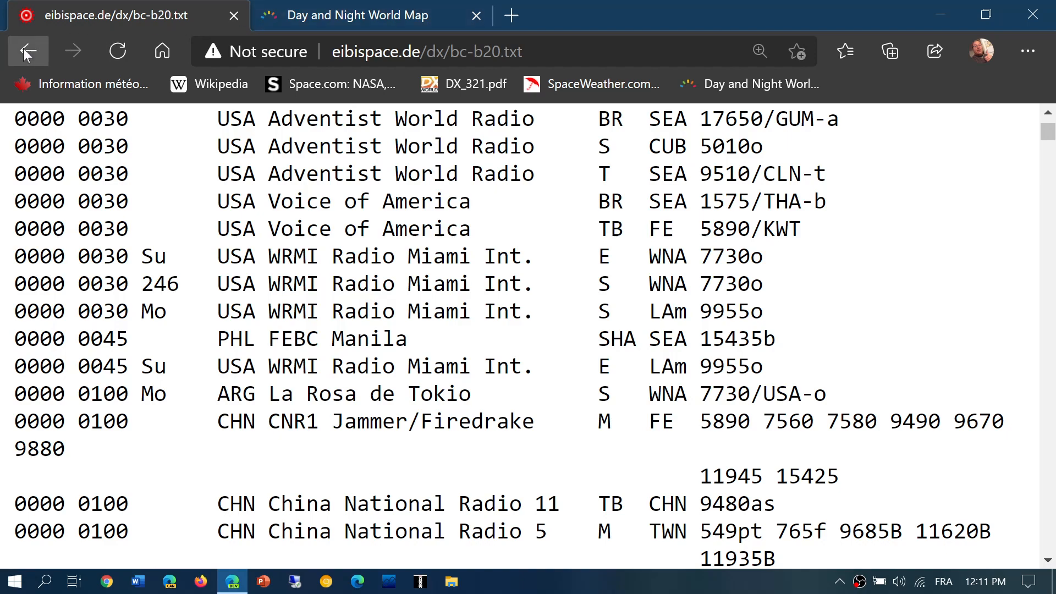
left_click(28, 52)
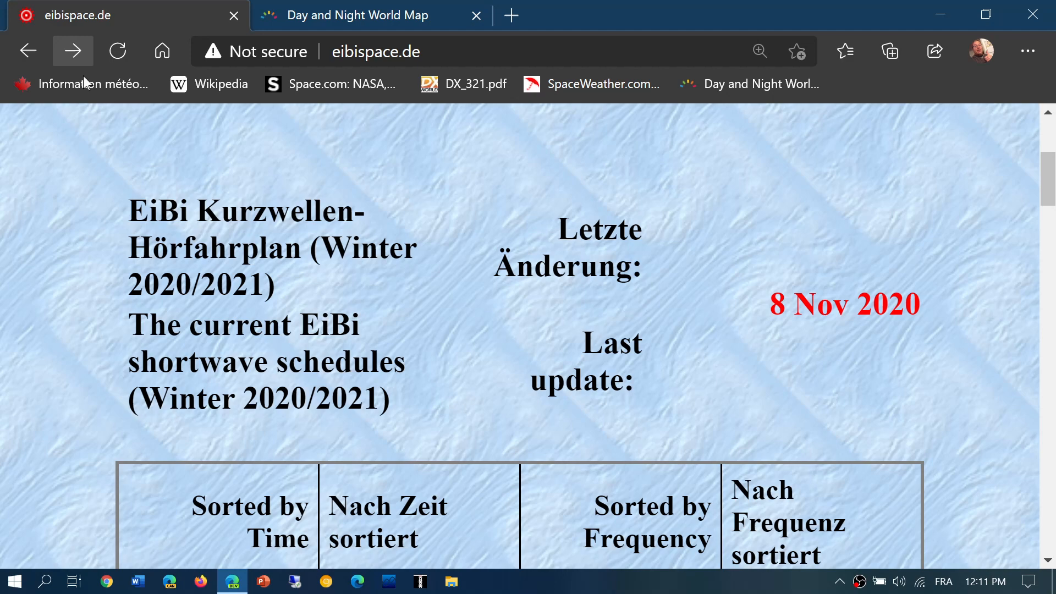
scroll("down", 3)
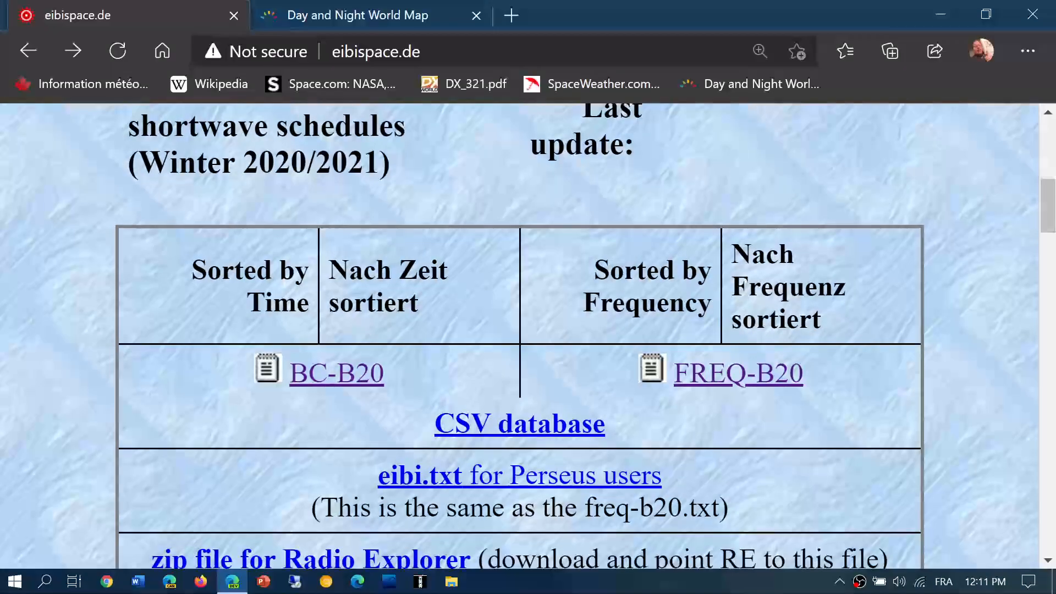
Read the BC-B20 list down to the 0030–0100 UTC entries and mark the Radio Habana Cuba line
left_click(336, 373)
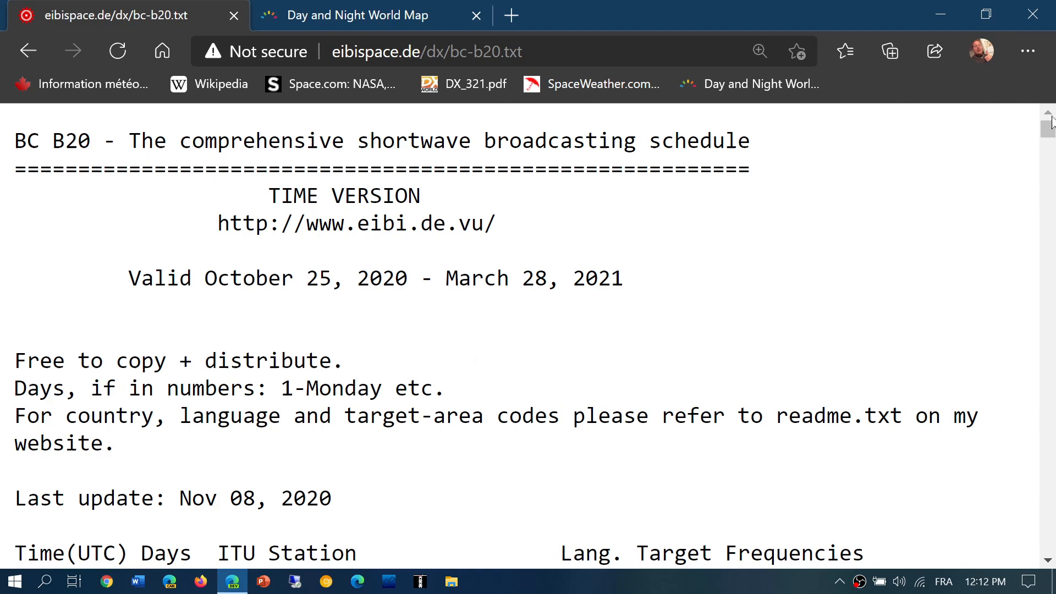
scroll("down", 3)
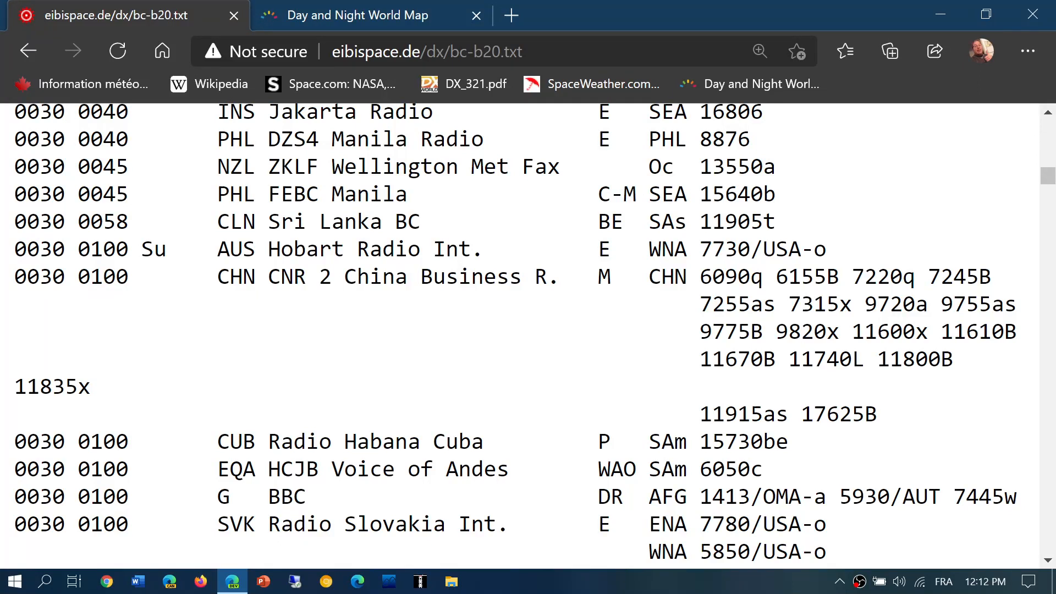
double_click(70, 441)
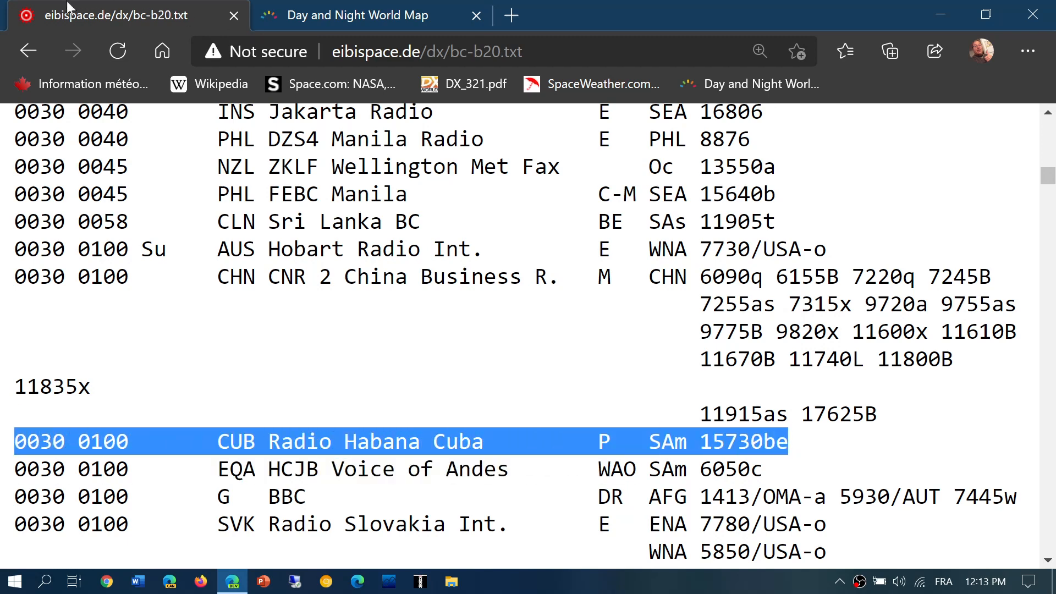
Browse the schedules page down to the third-party programs list and back up to the BC-B20 link
left_click(28, 51)
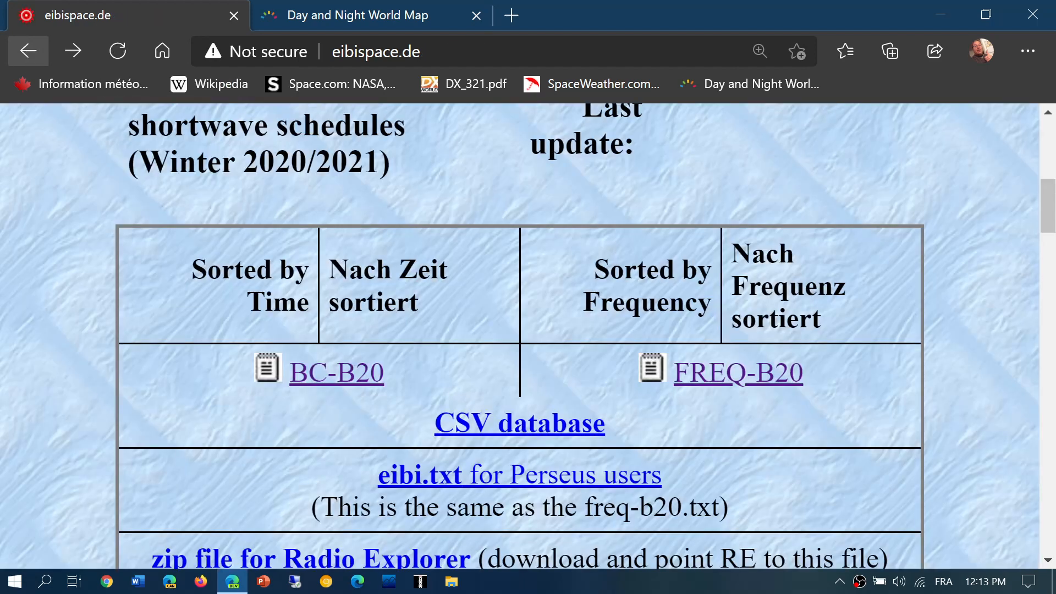
scroll("down", 3)
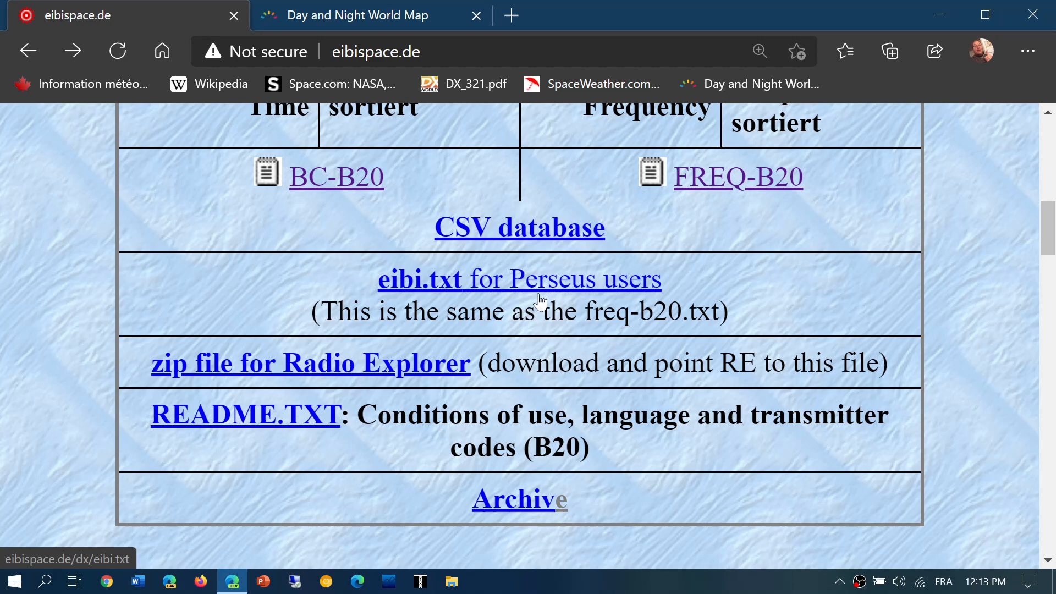
scroll("down", 3)
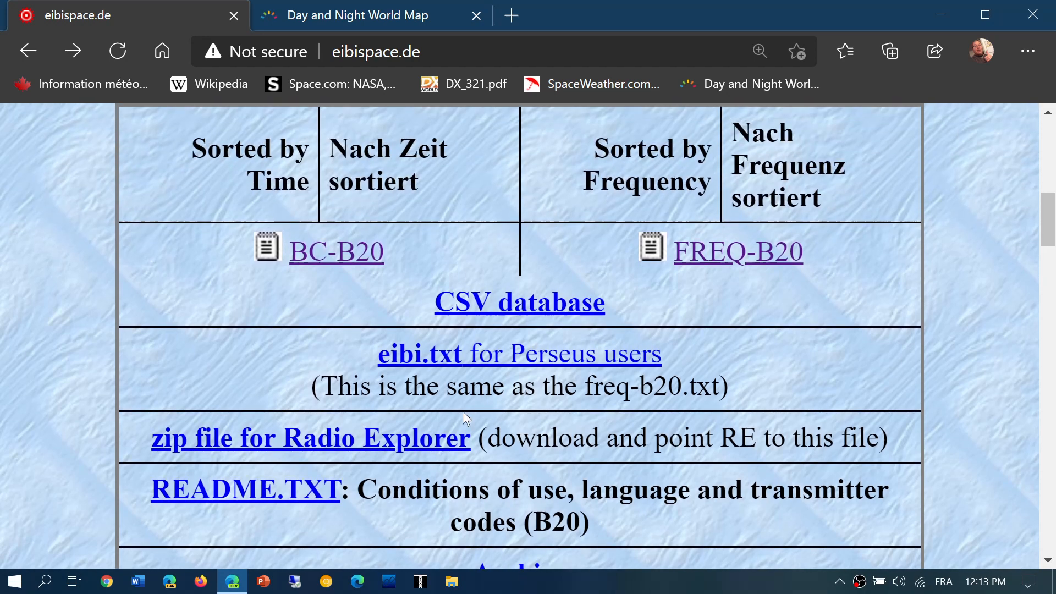
mouse_move(802, 355)
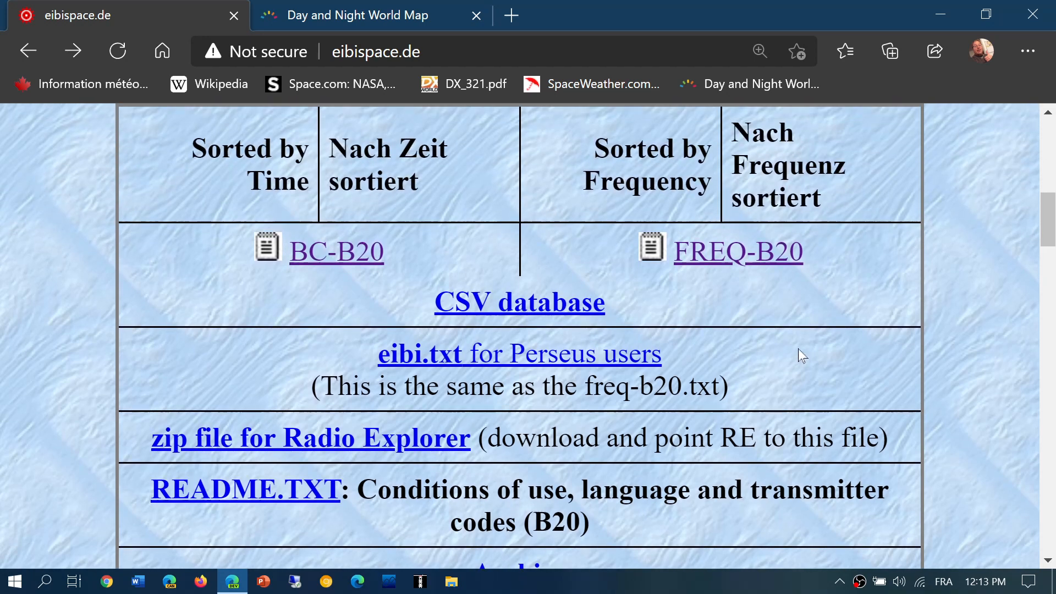
scroll("down", 3)
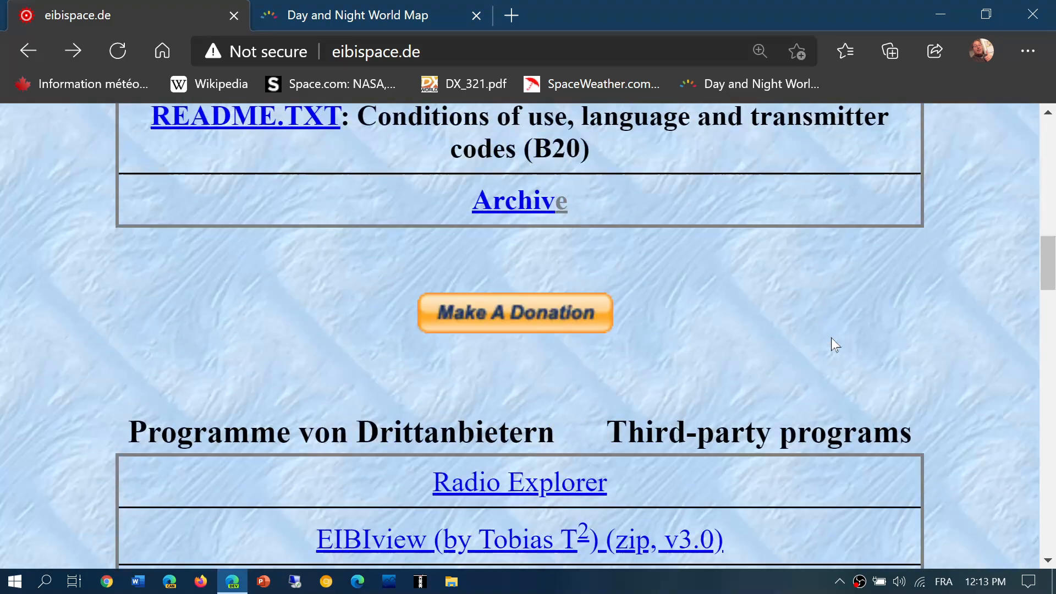
scroll("down", 3)
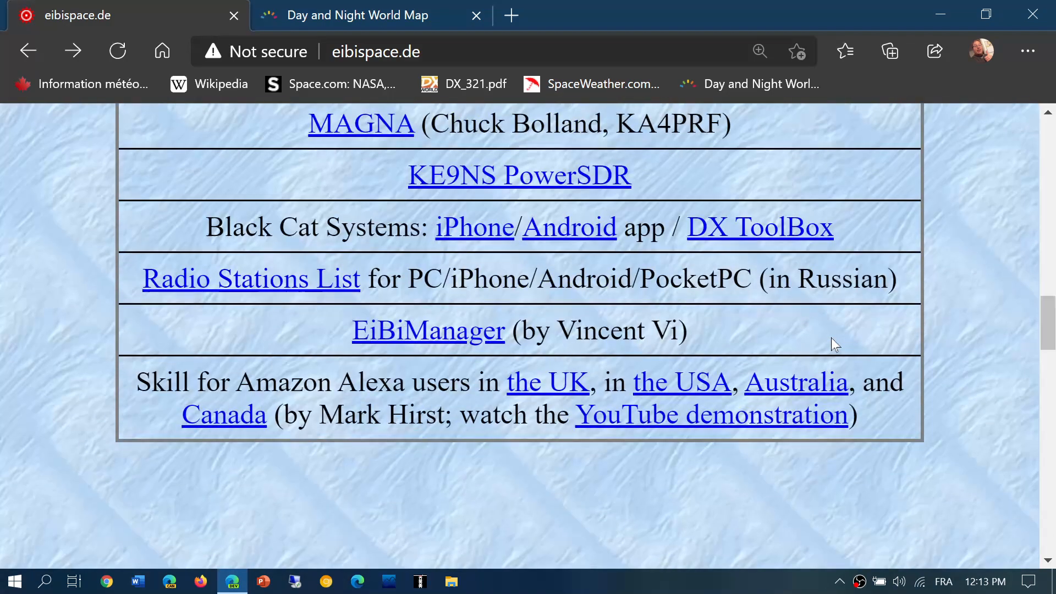
scroll("up", 3)
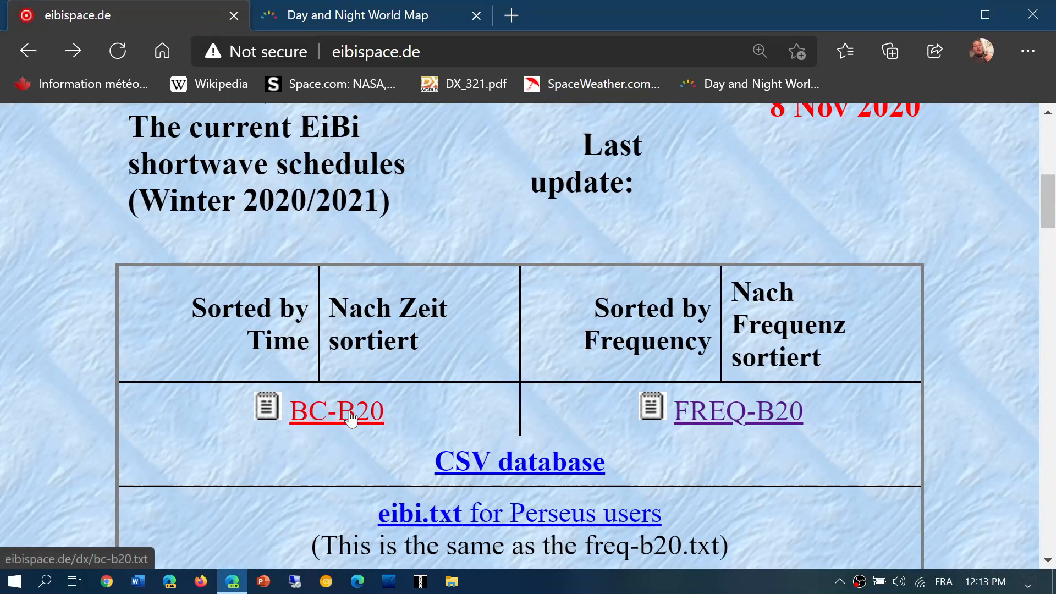
Search the BC-B20 list for 15770 kHz, step through its 14 matches, then return to the schedules page
left_click(337, 411)
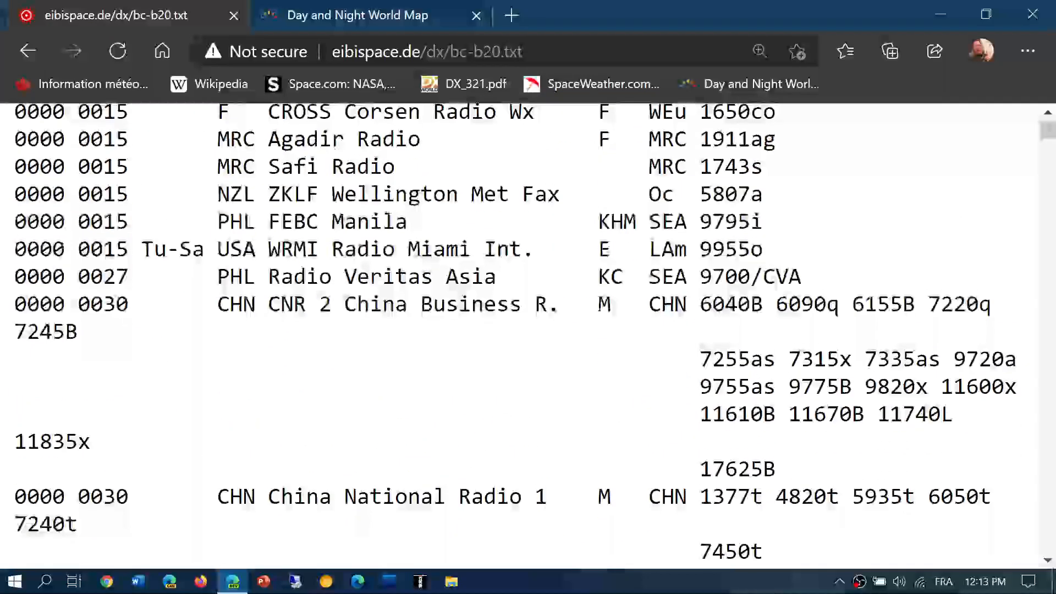
scroll("down", 3)
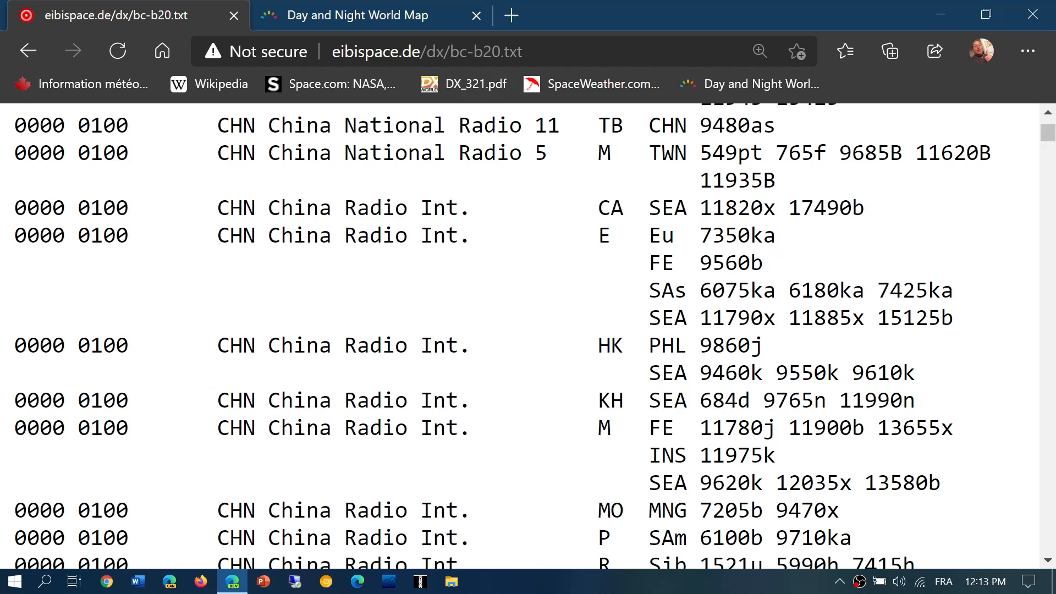
key("ctrl+f")
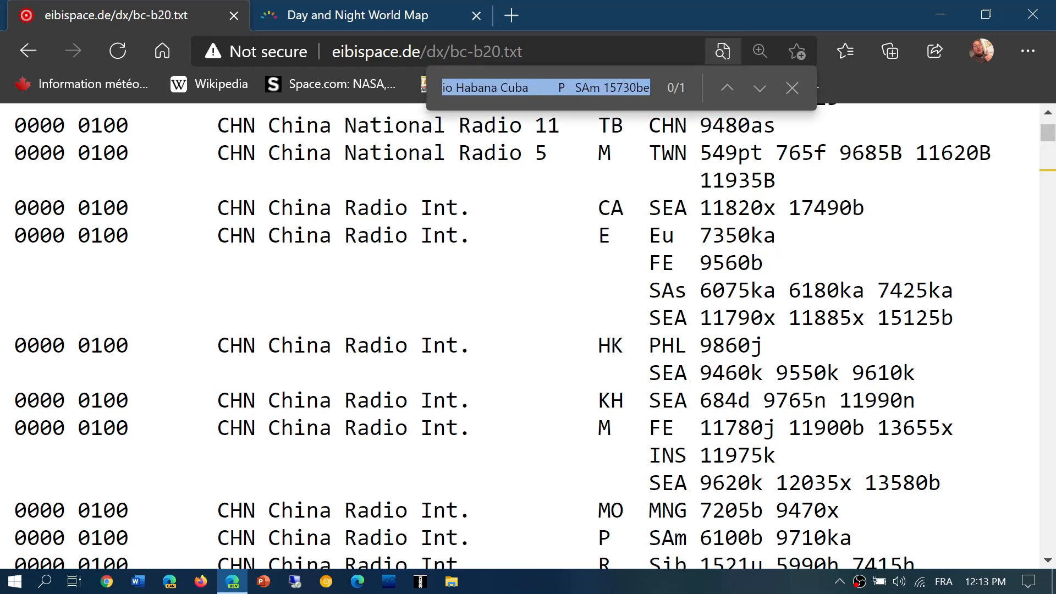
type("15770")
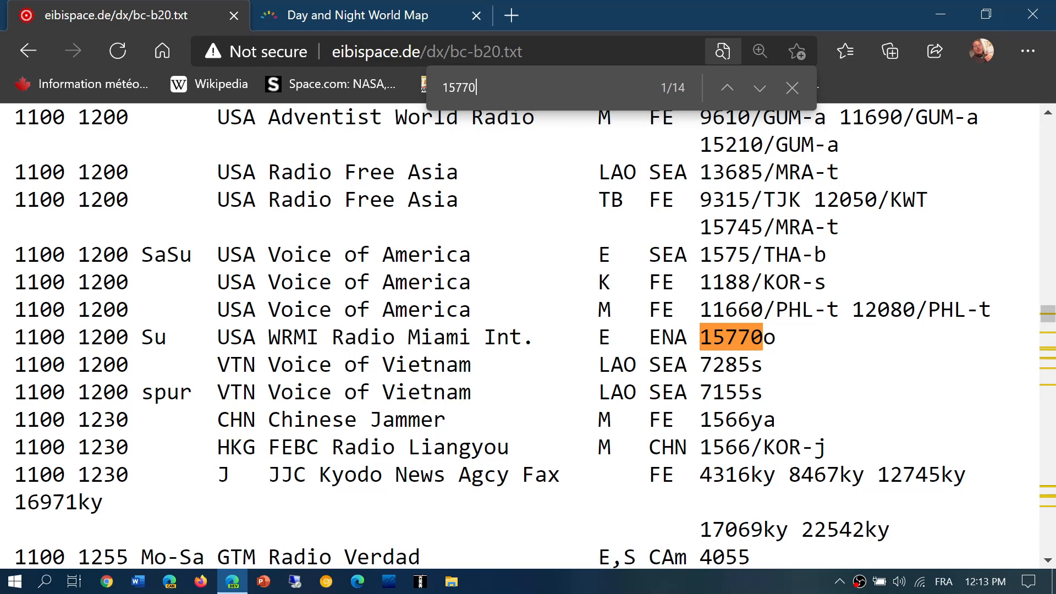
left_click(758, 88)
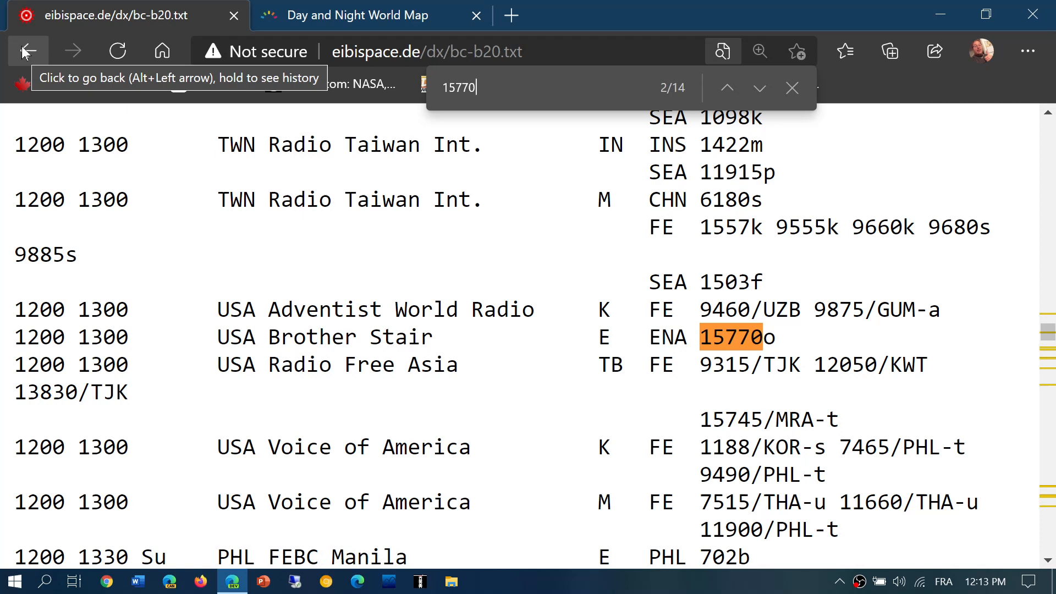
left_click(27, 52)
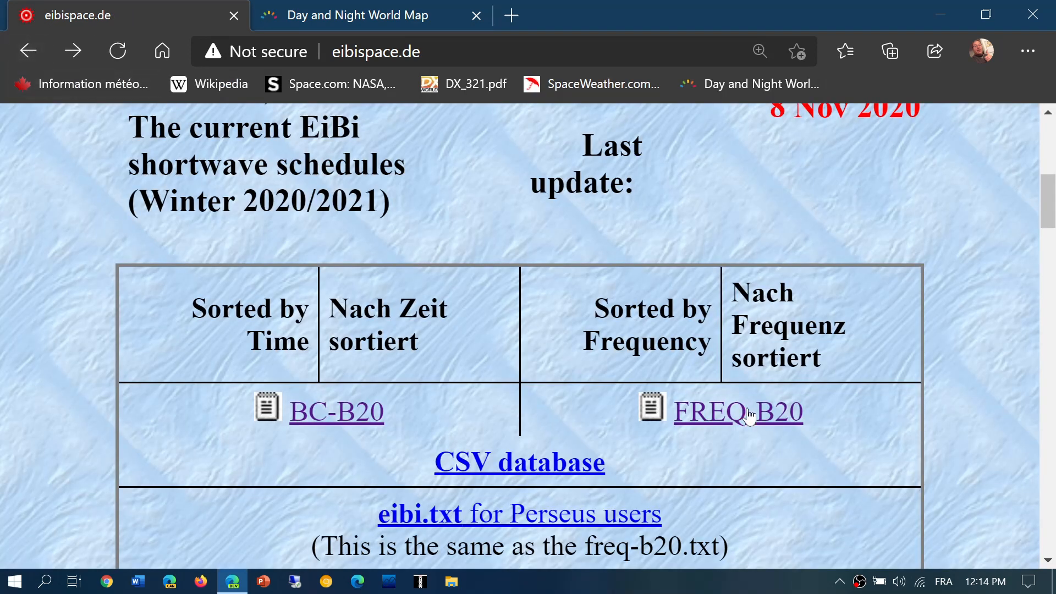
Search the FREQ-B20 list for 15770 kHz and look over the stations found, including WRMI's 1400-2000 slot
left_click(737, 412)
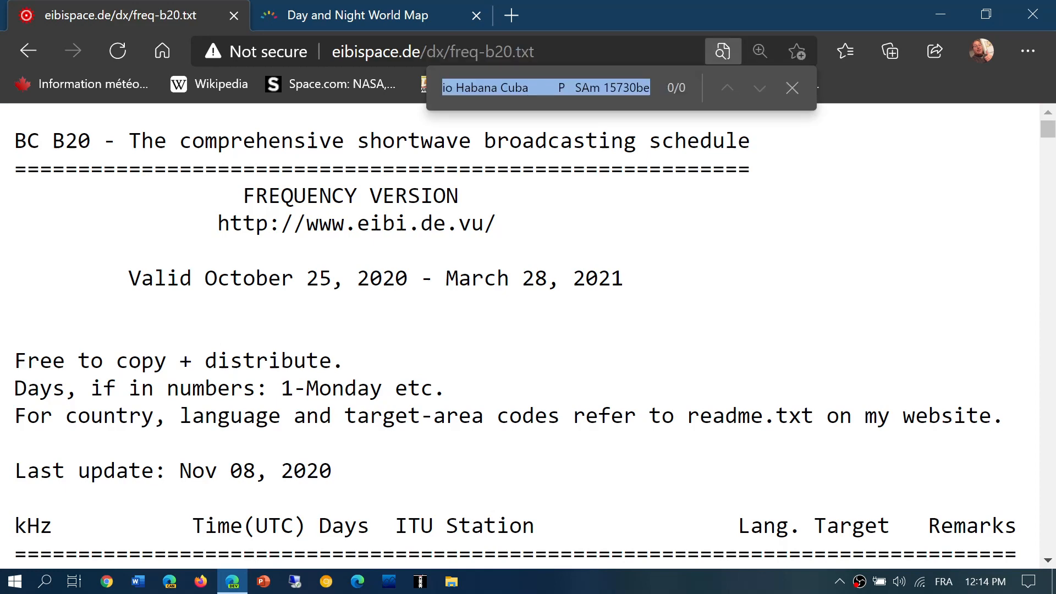
type("15770")
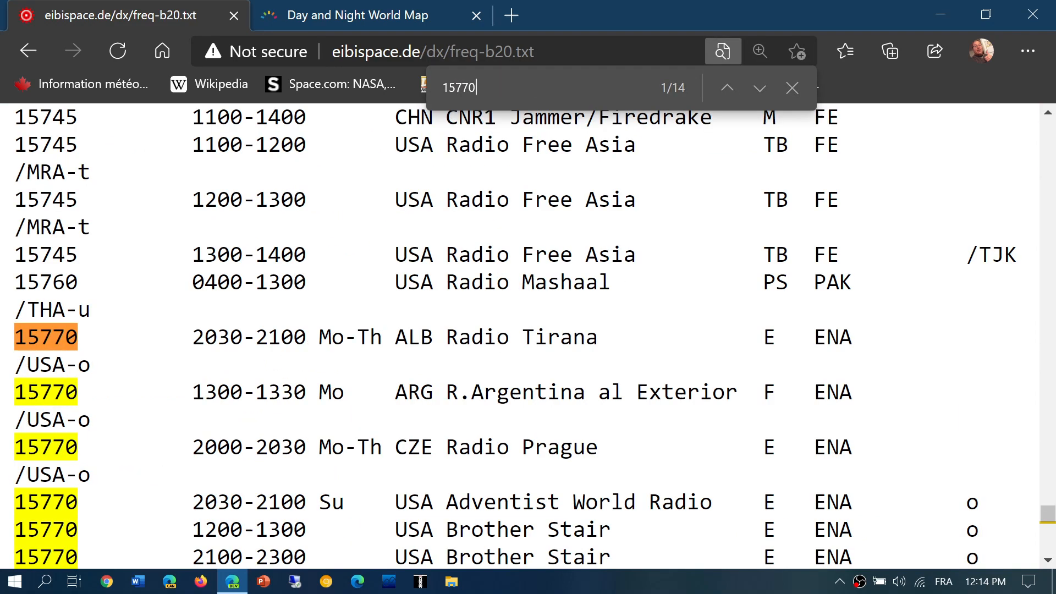
scroll("down", 3)
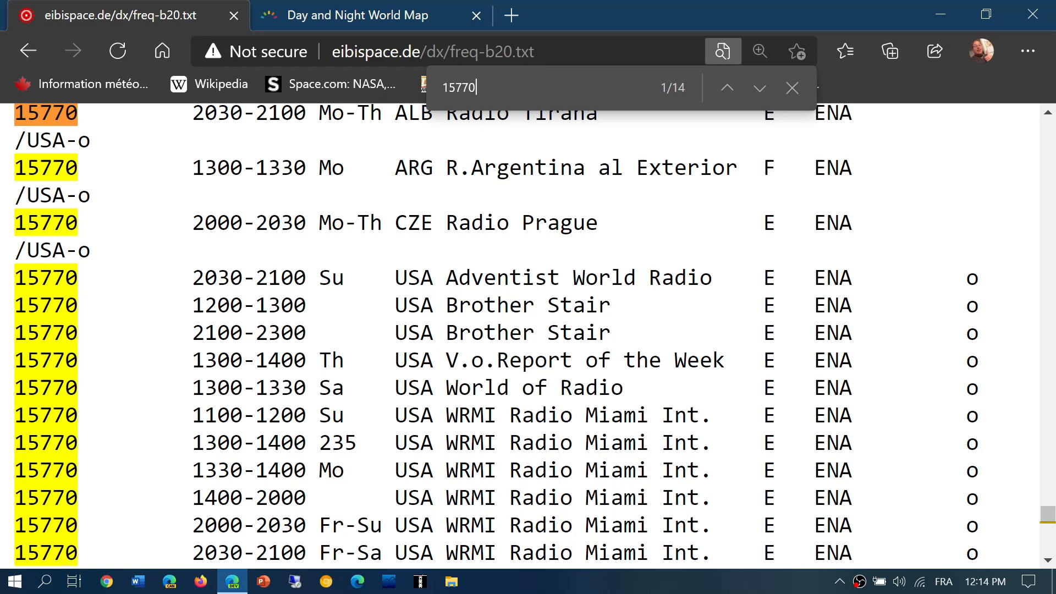
scroll("down", 3)
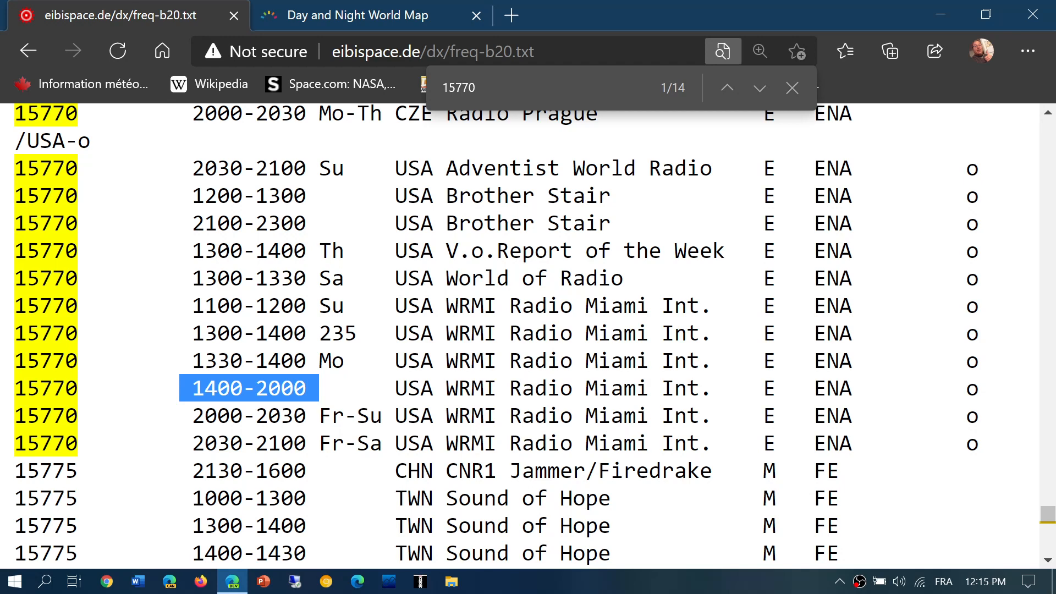
Read on past the 15770 kHz entries in FREQ-B20, go back to the schedules page and start loading BC-B20
scroll("down", 3)
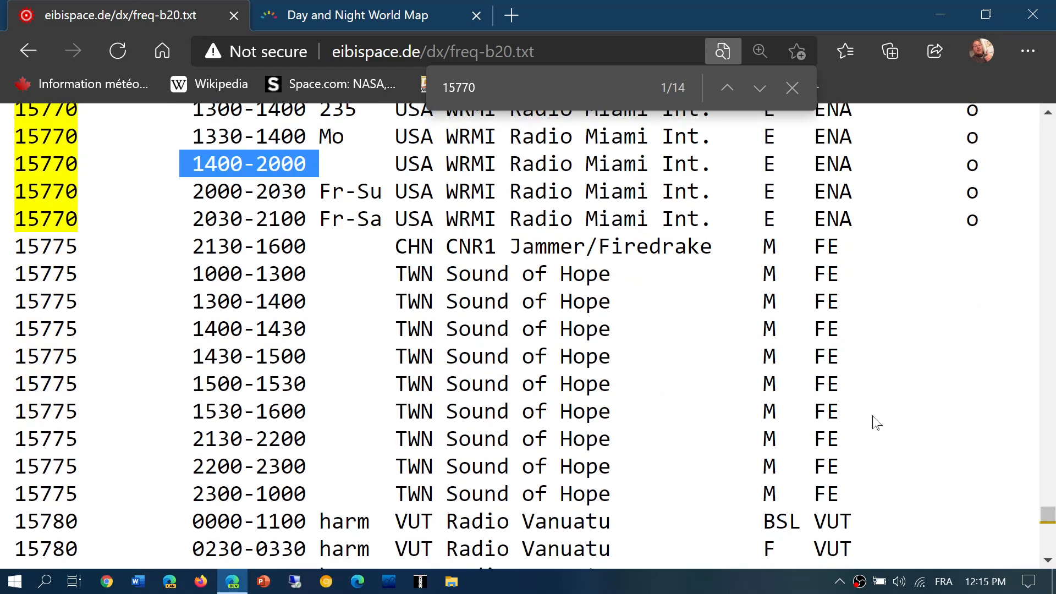
scroll("down", 3)
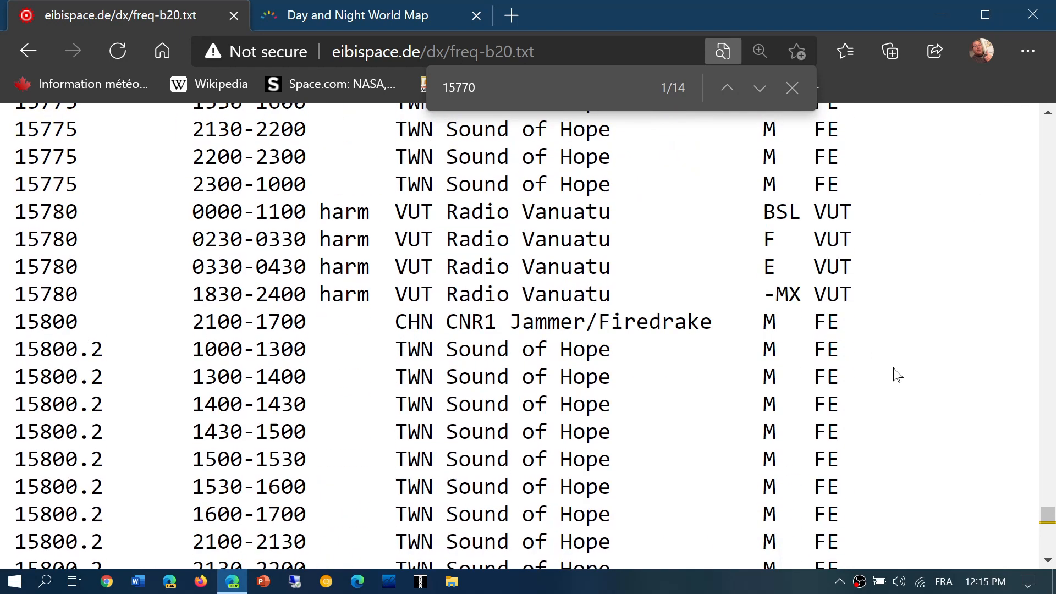
scroll("down", 3)
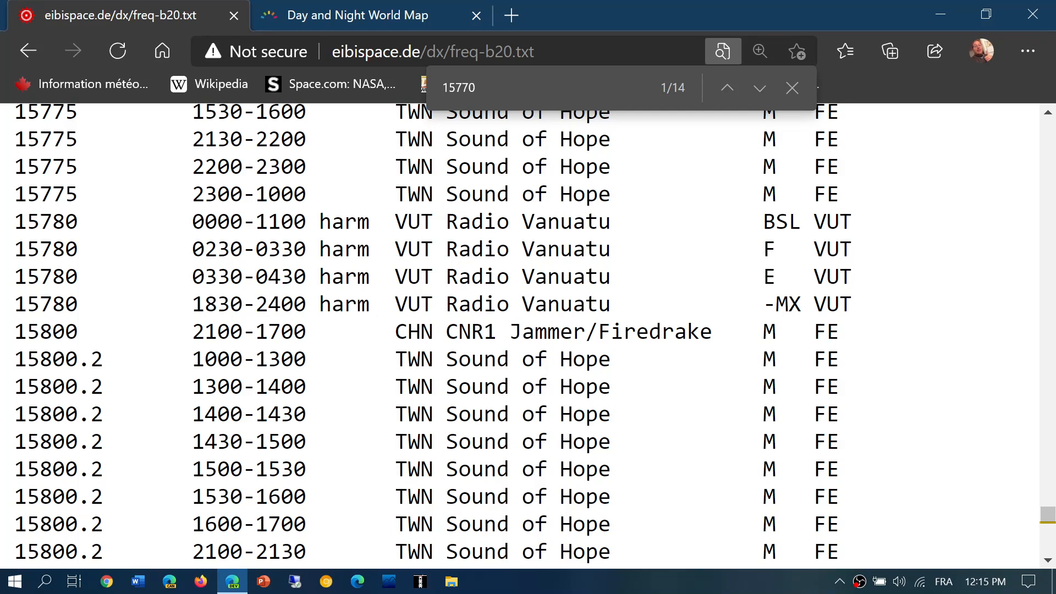
scroll("down", 3)
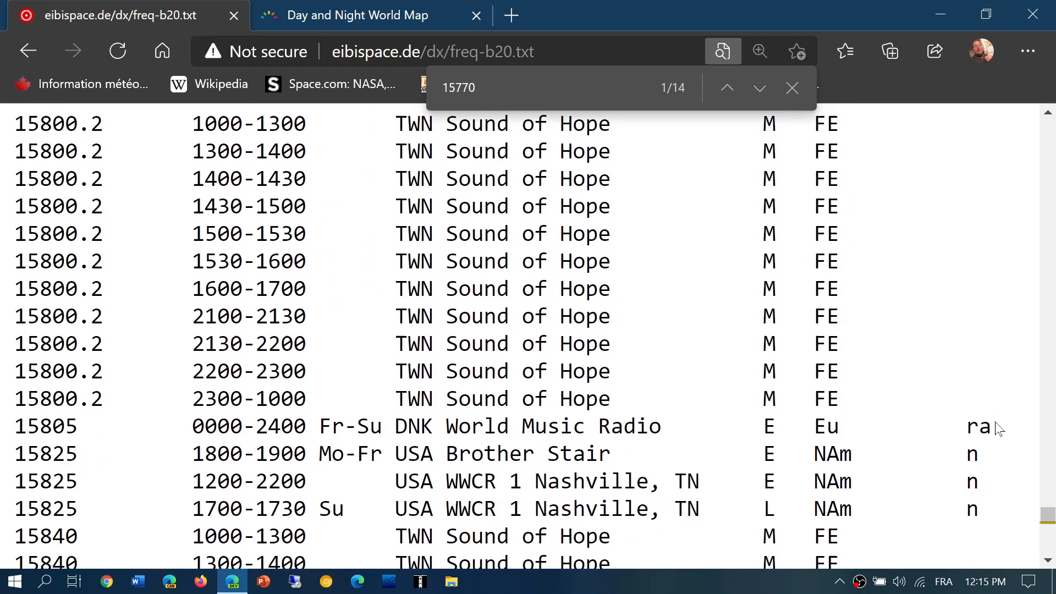
scroll("down", 3)
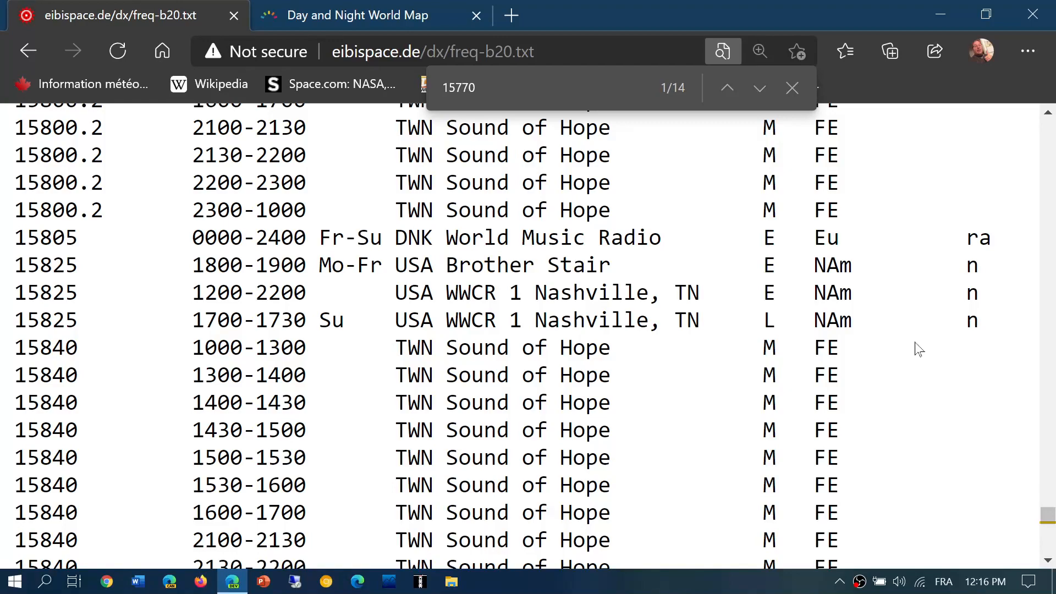
scroll("down", 3)
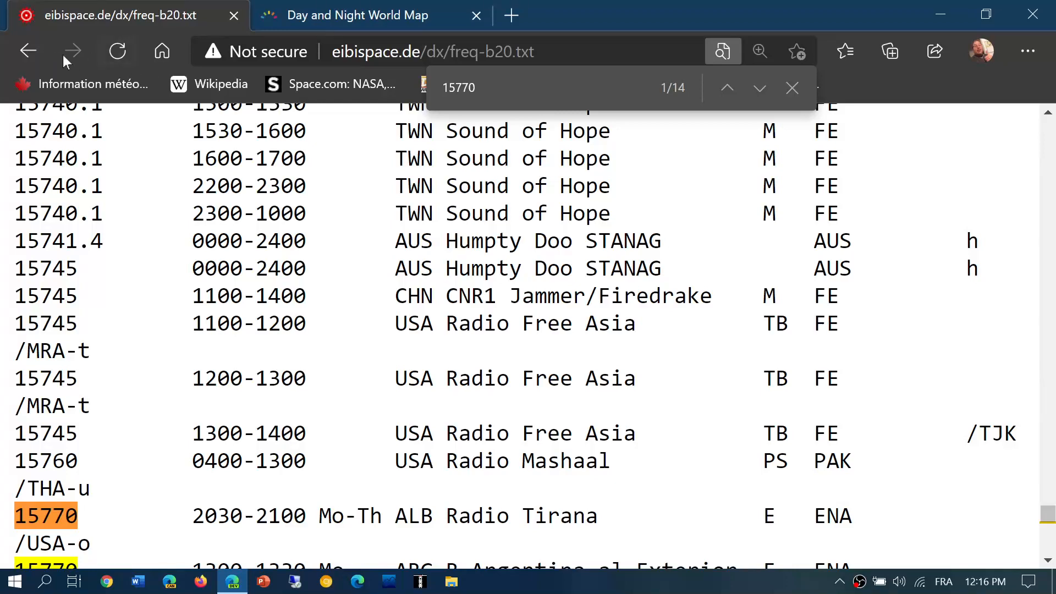
left_click(29, 52)
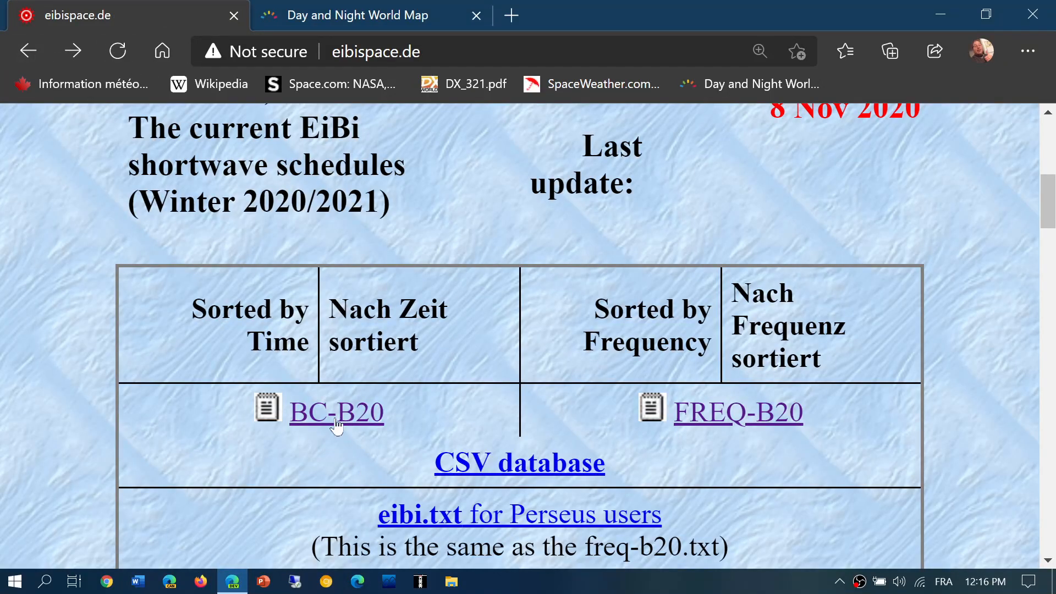
left_click(336, 412)
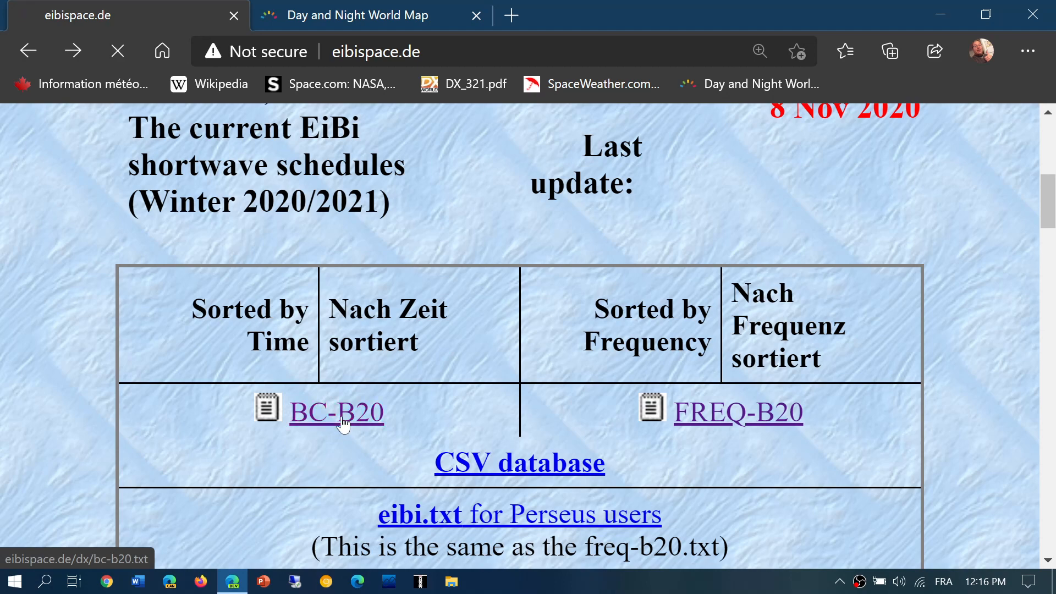
Scroll the loaded BC-B20 list down to the broadcasts starting at 1700–1730 UTC
left_click(336, 412)
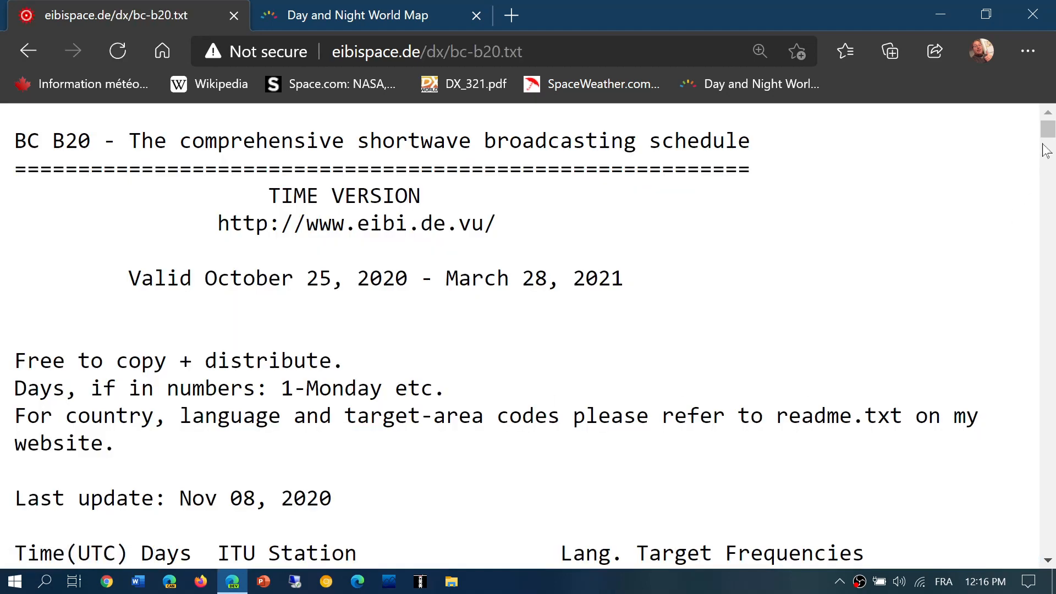
scroll("down", 3)
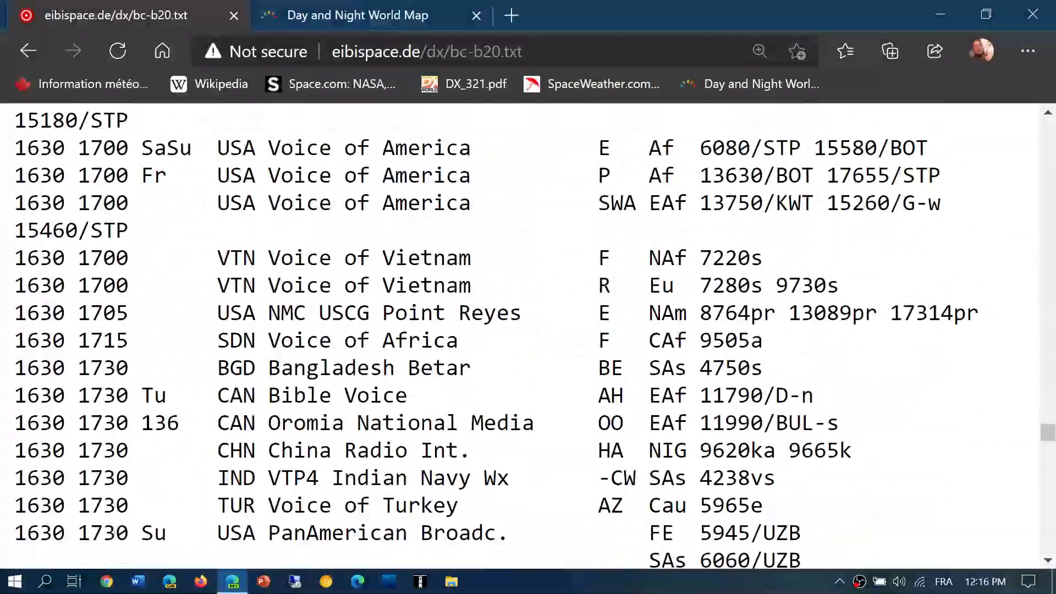
scroll("down", 3)
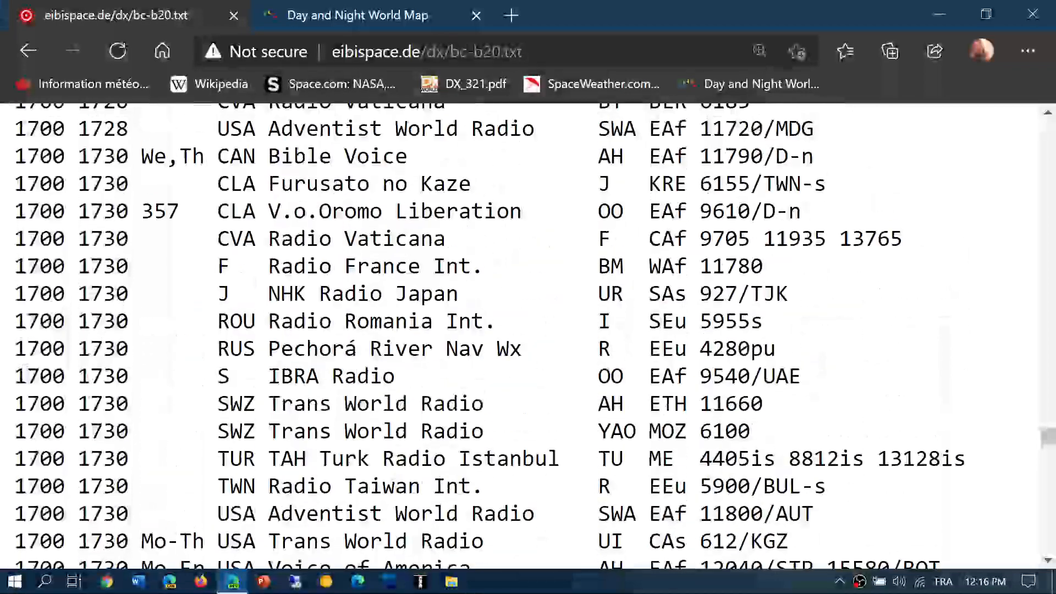
scroll("down", 3)
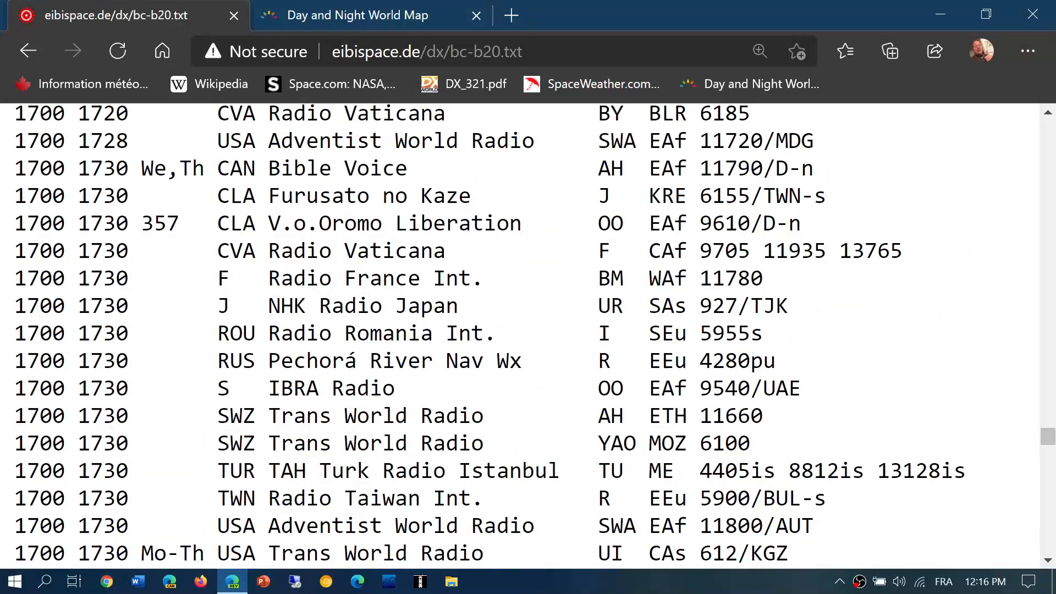
scroll("down", 3)
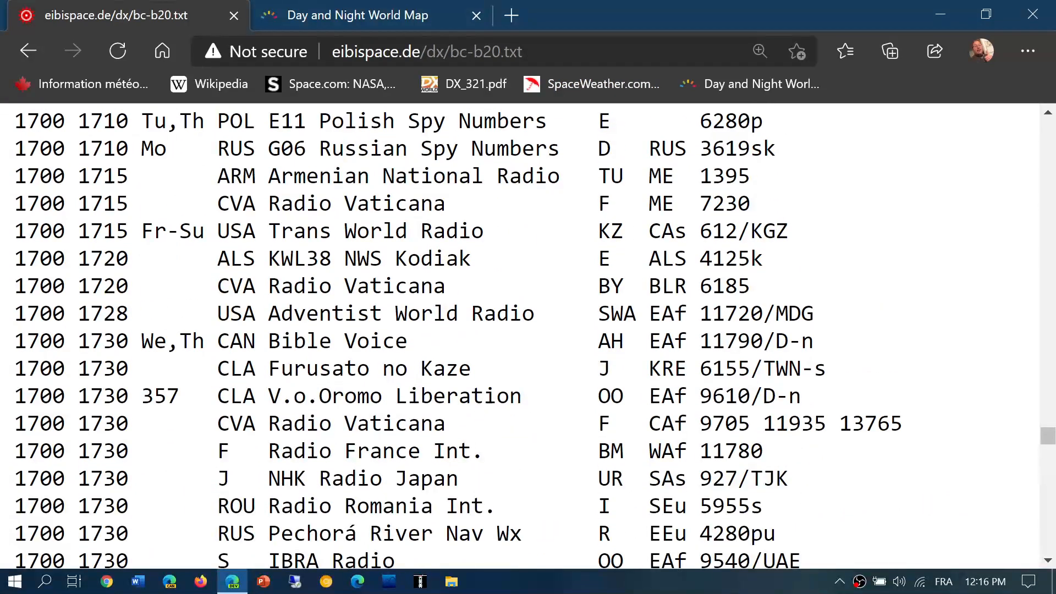
scroll("down", 3)
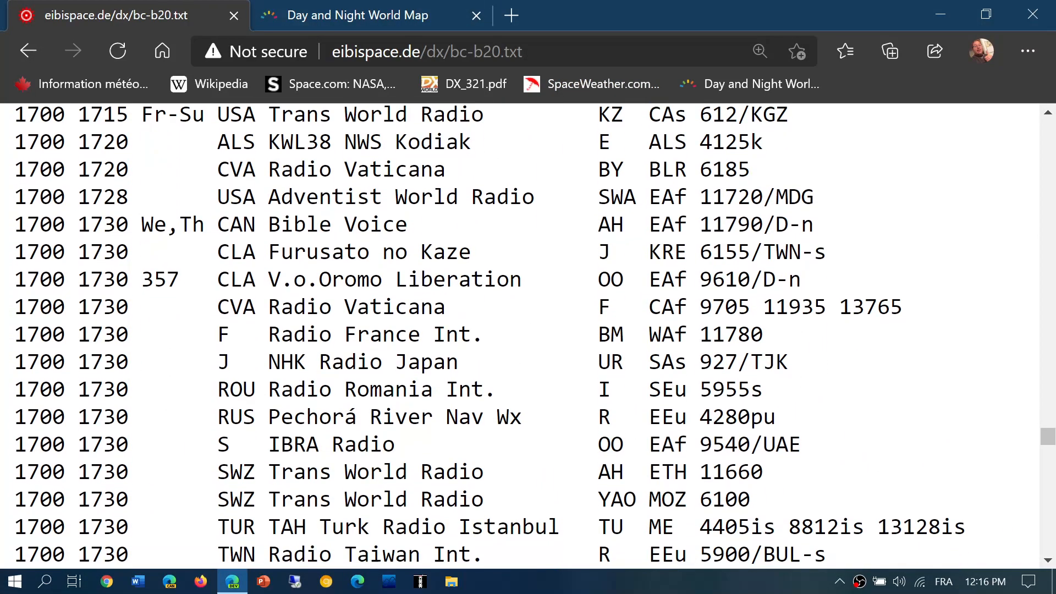
scroll("down", 3)
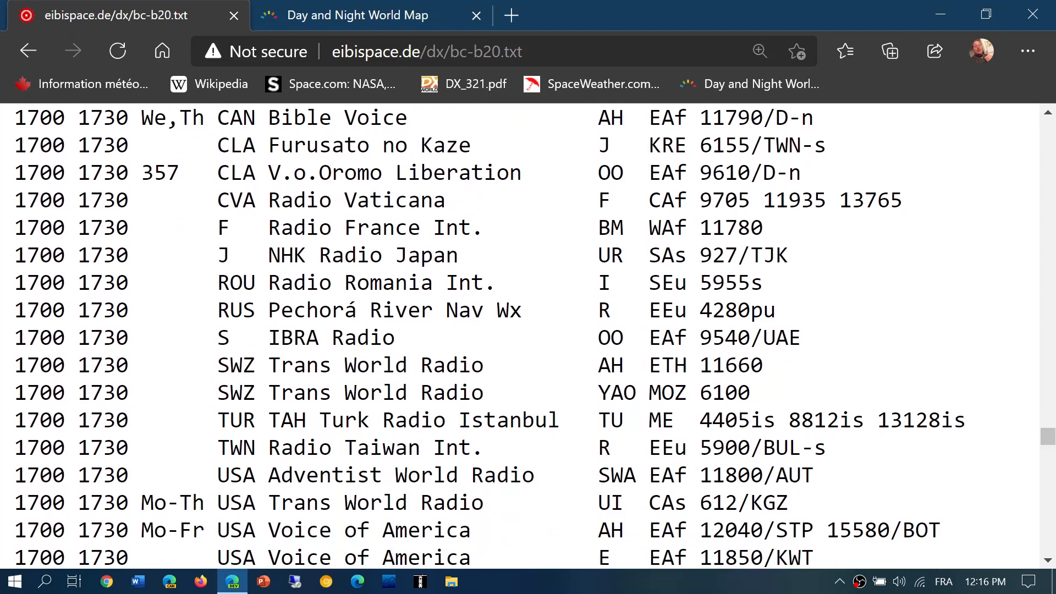
scroll("down", 3)
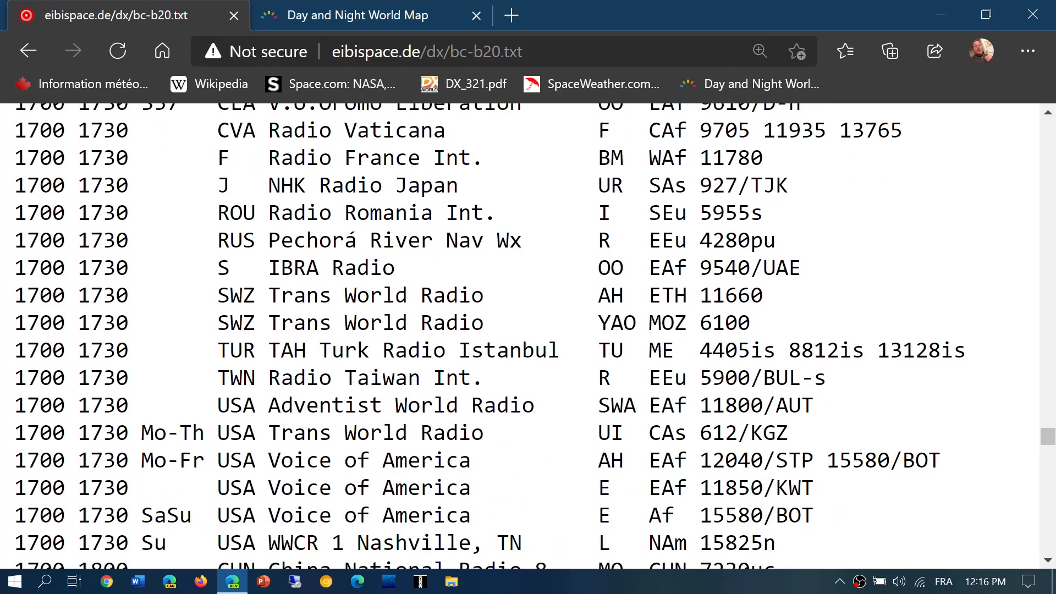
mouse_move(944, 133)
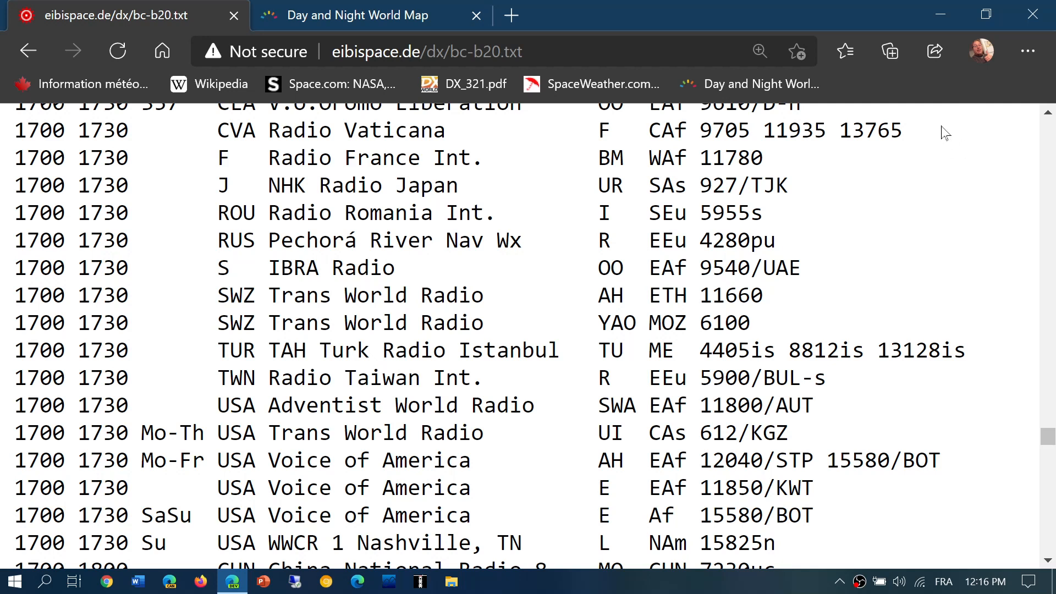
left_click_drag(739, 129, 899, 130)
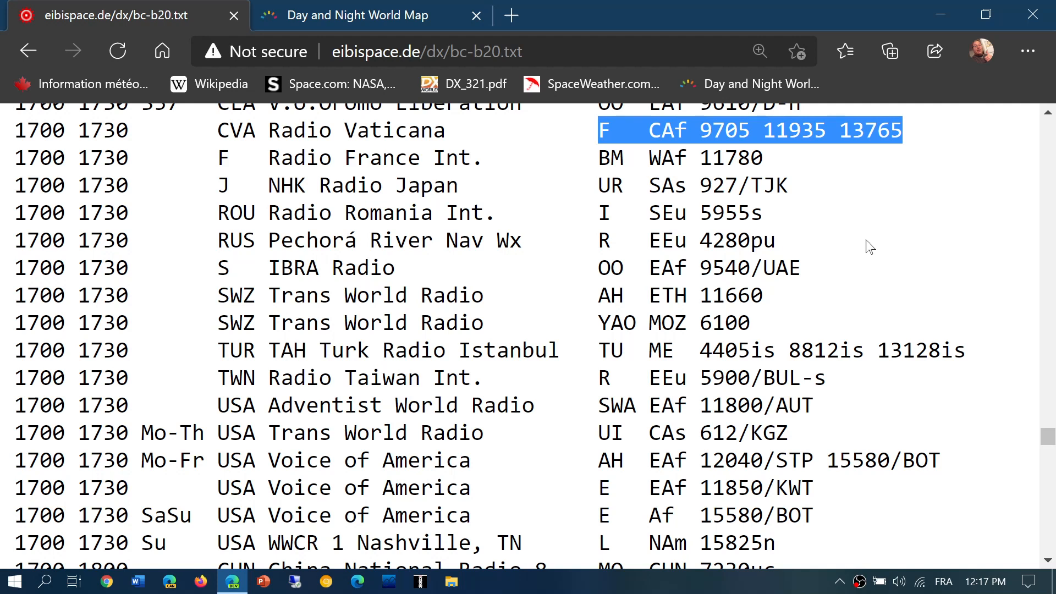
mouse_move(910, 138)
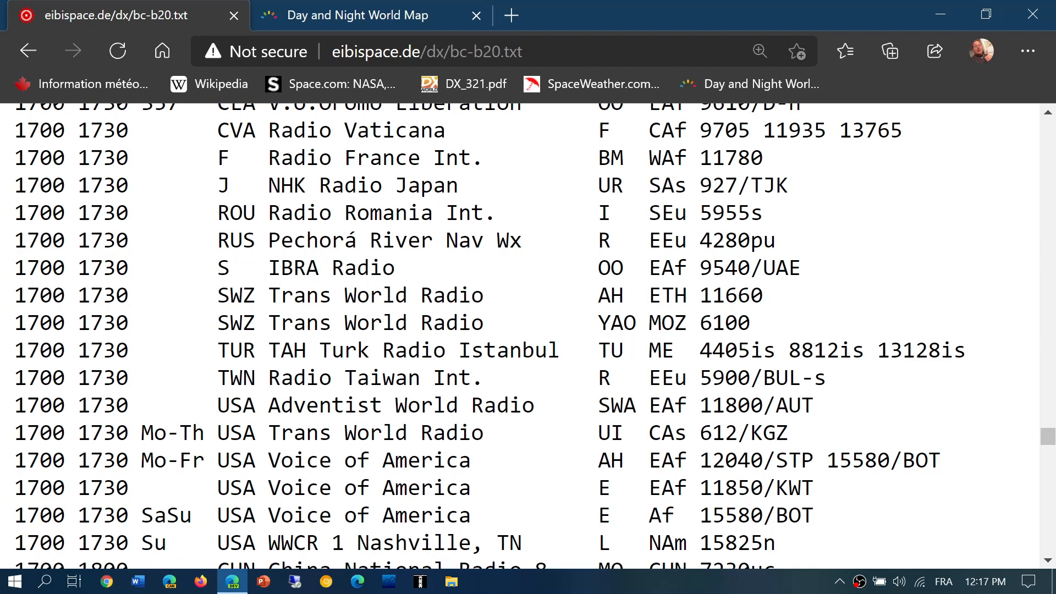
scroll("down", 3)
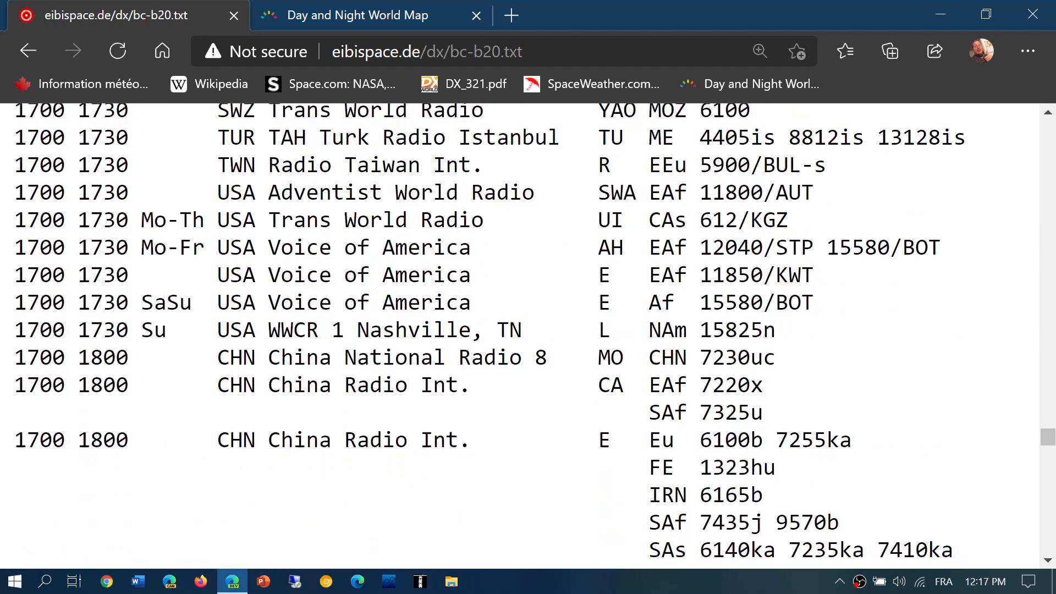
scroll("down", 3)
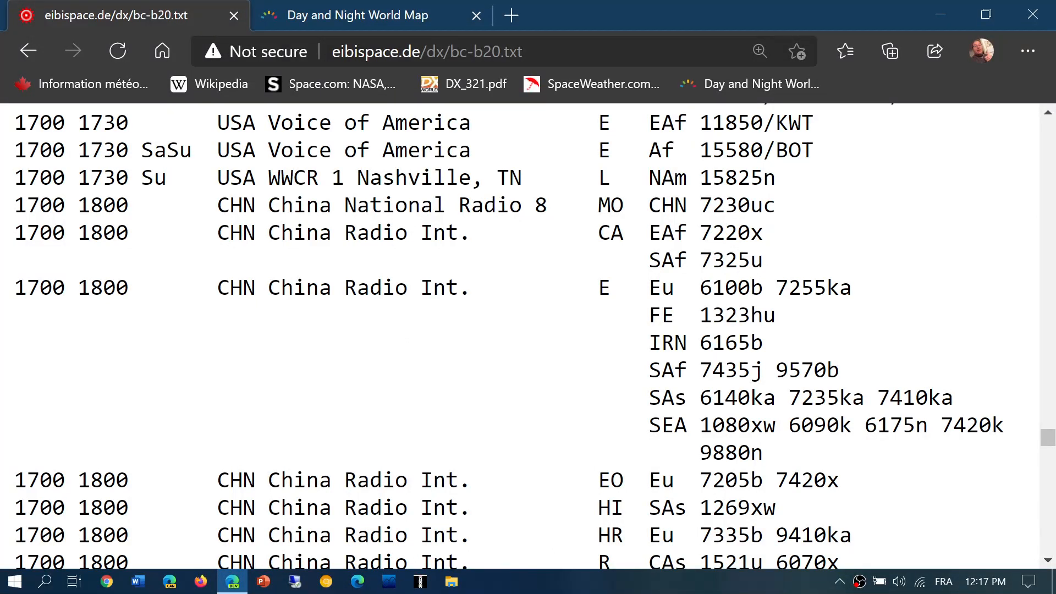
mouse_move(901, 290)
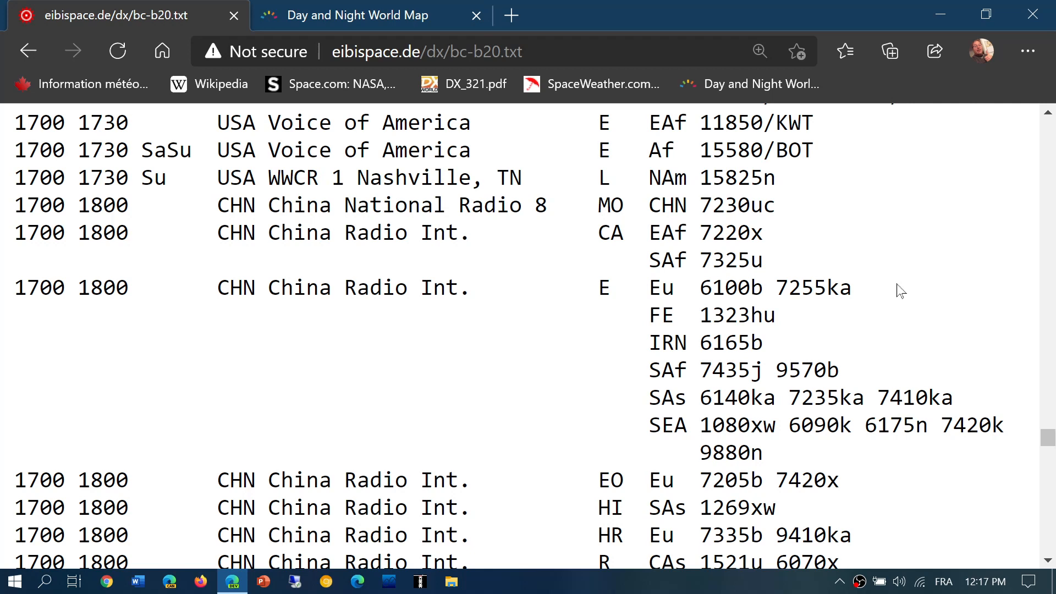
left_click(356, 14)
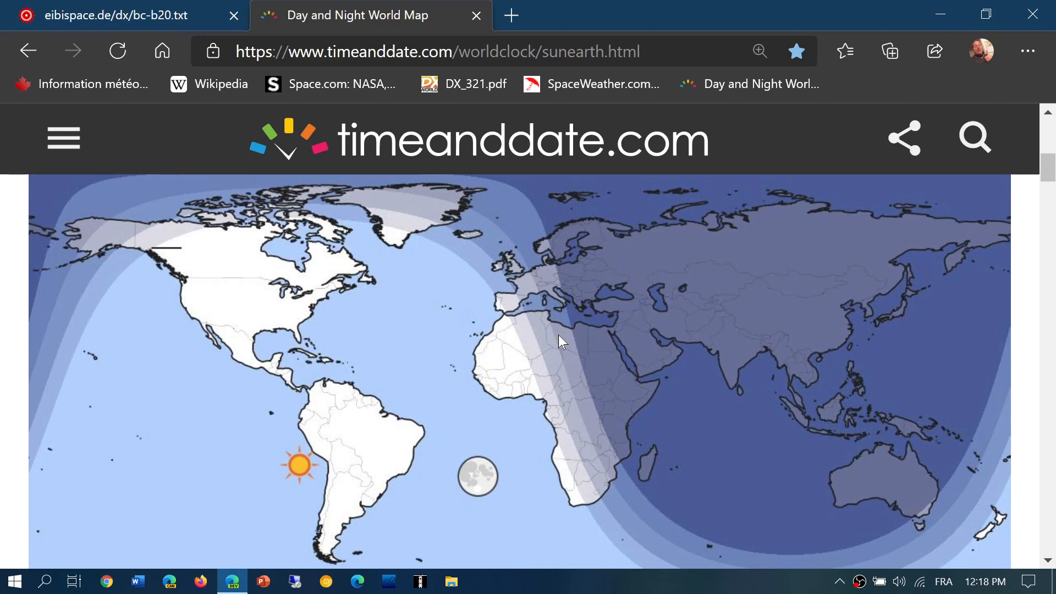
left_click(114, 14)
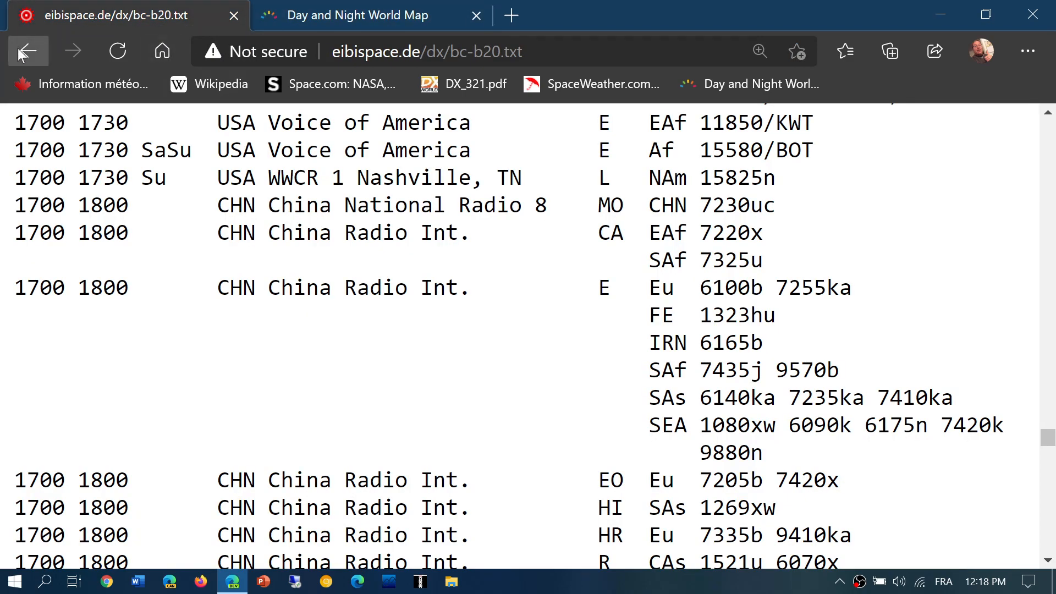
Return from the BC-B20 list to the EiBi schedules page with its BC-B20 and FREQ-B20 links
left_click(26, 51)
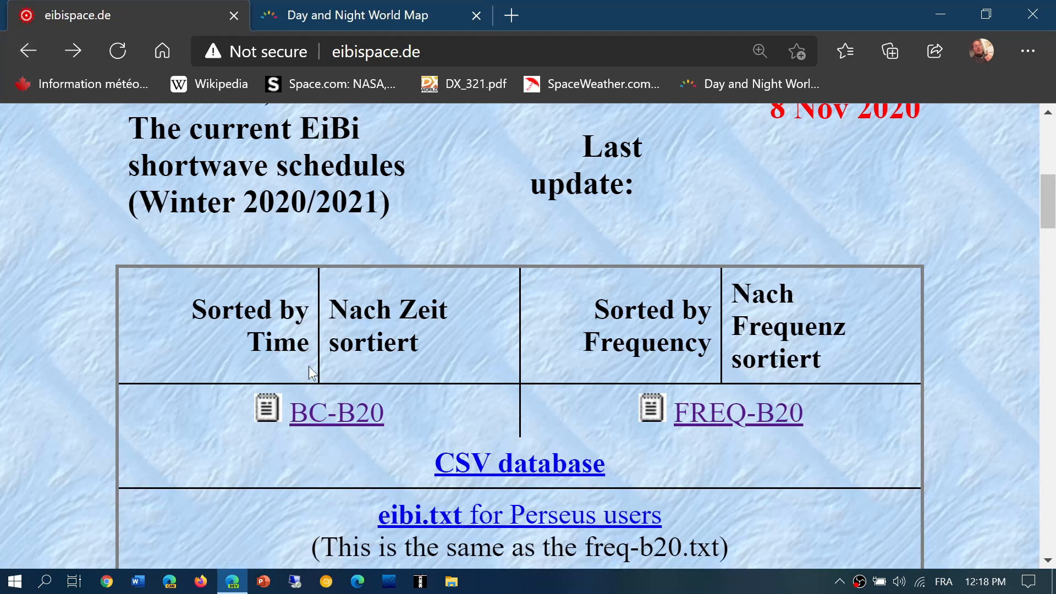
mouse_move(732, 406)
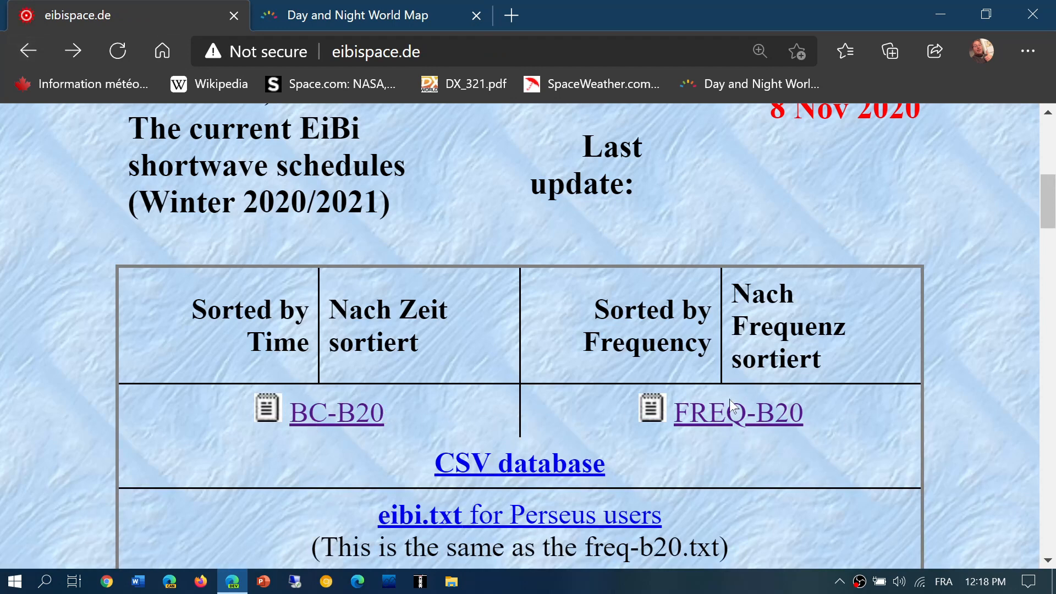
mouse_move(759, 421)
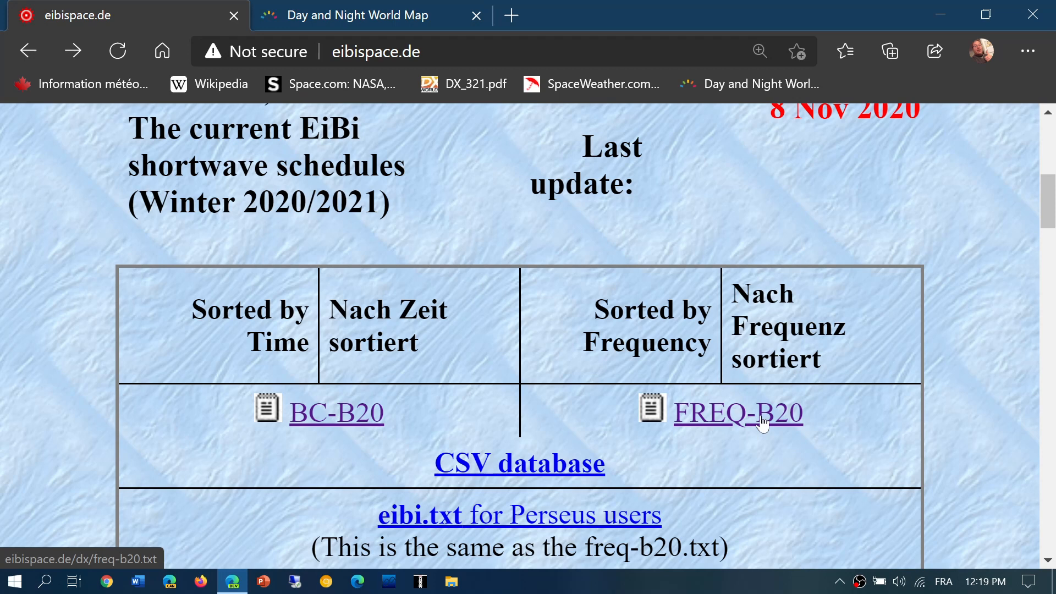
left_click(364, 15)
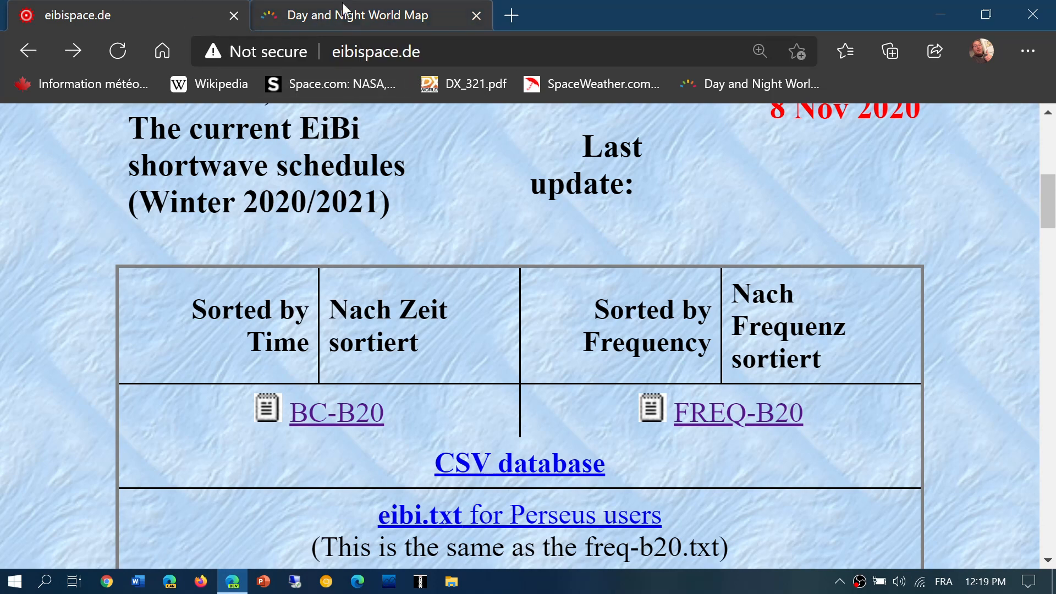
Show the timeanddate.com day and night world map, then minimise Edge to the desktop
left_click(355, 14)
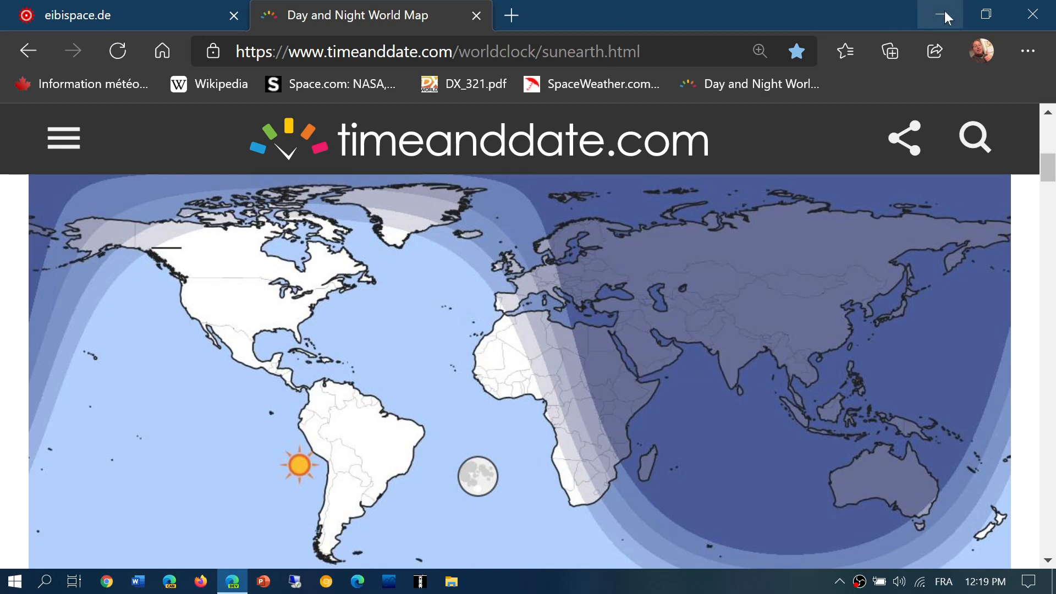
left_click(939, 14)
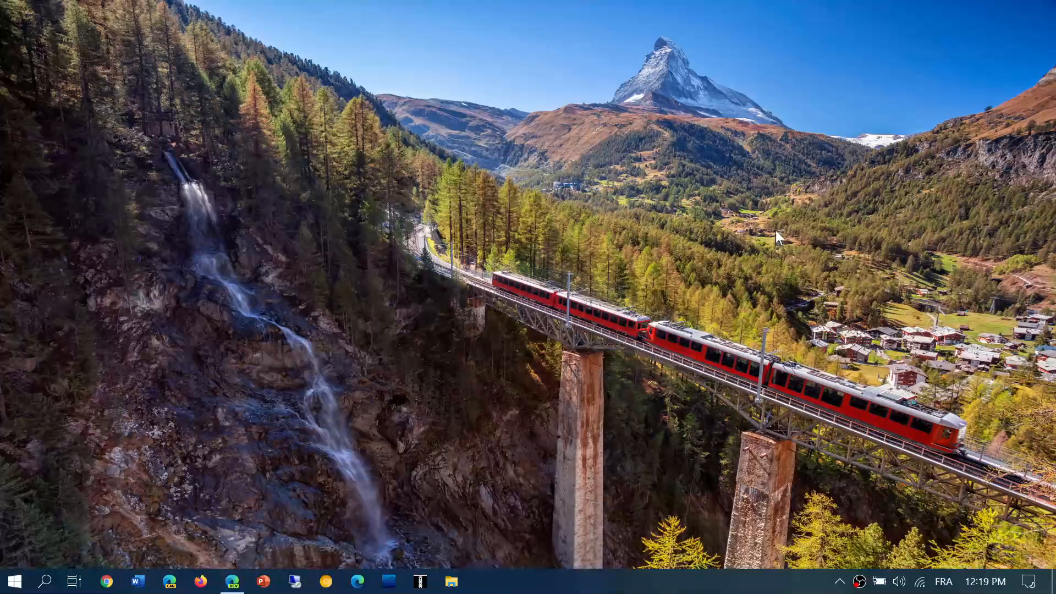